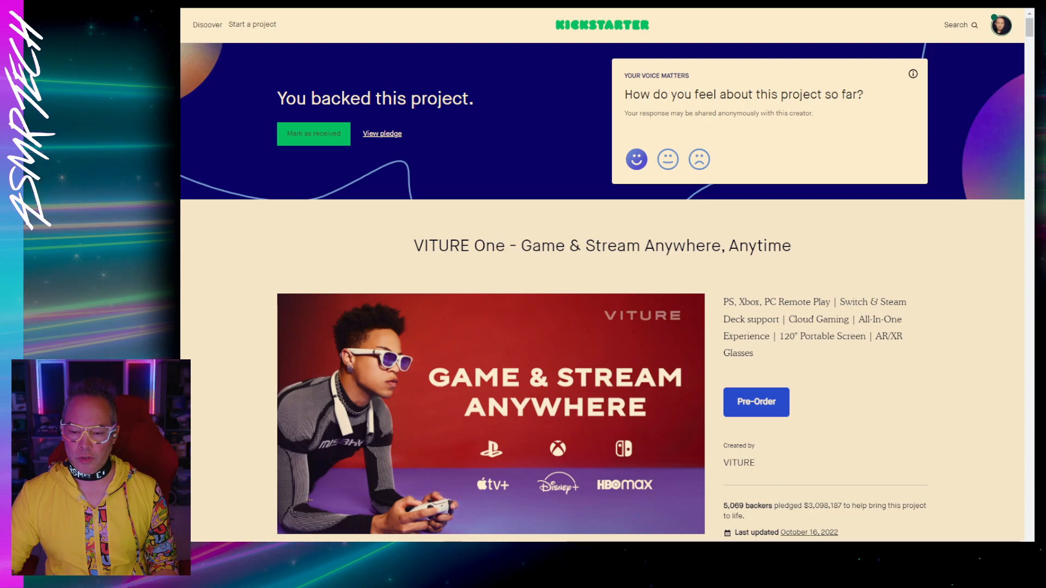
# - Show the VITURE One project's Updates list with Production Progress #5 on top
pyautogui.scroll(-3)
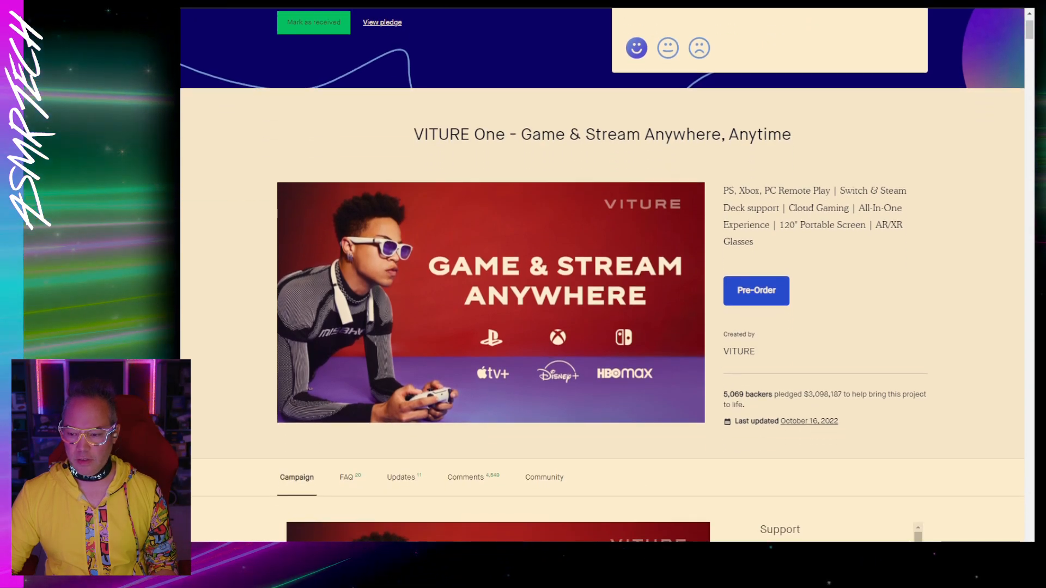
pyautogui.scroll(-3)
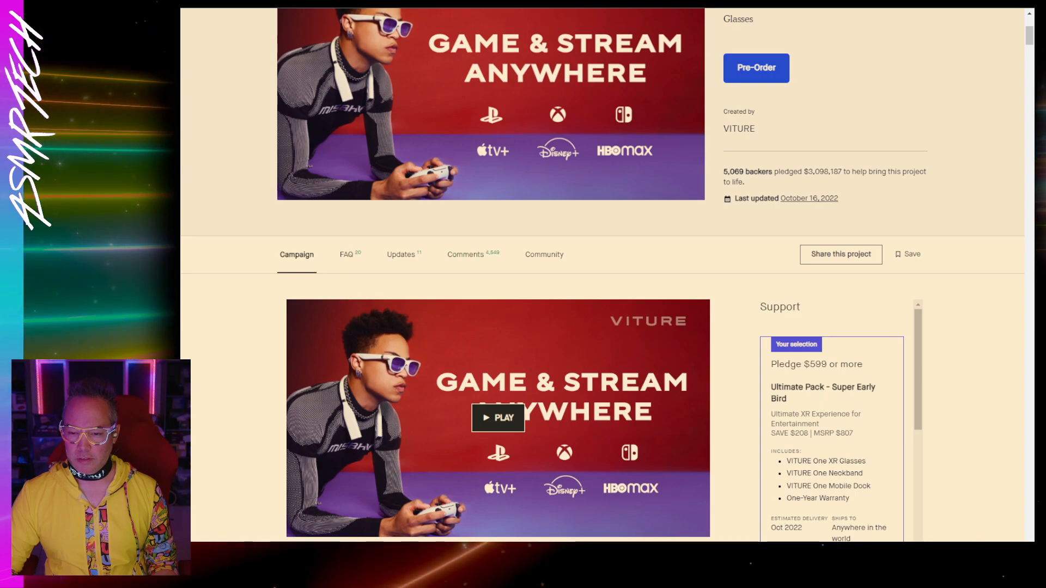
pyautogui.click(400, 254)
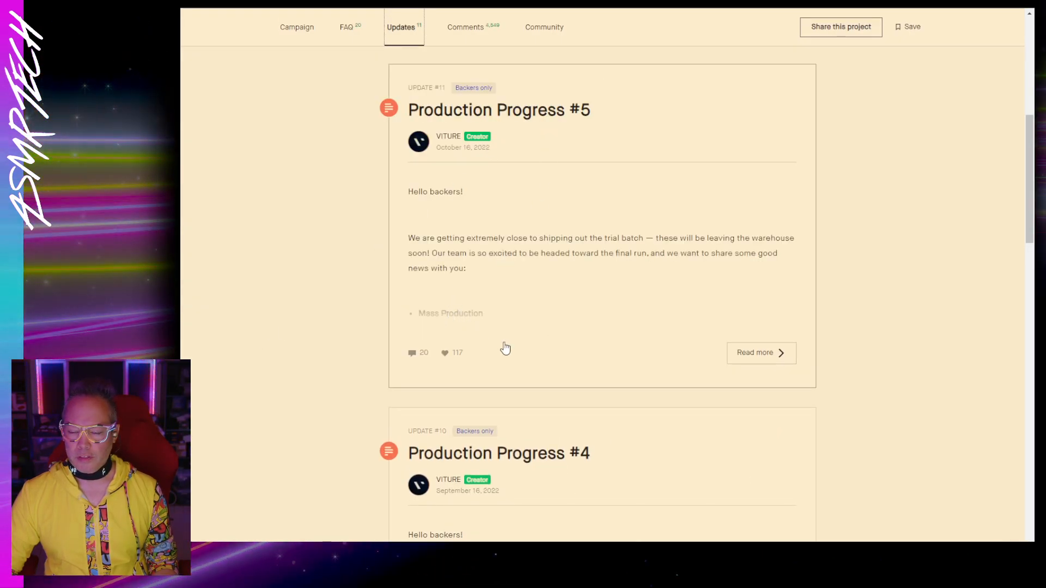
pyautogui.moveTo(664, 247)
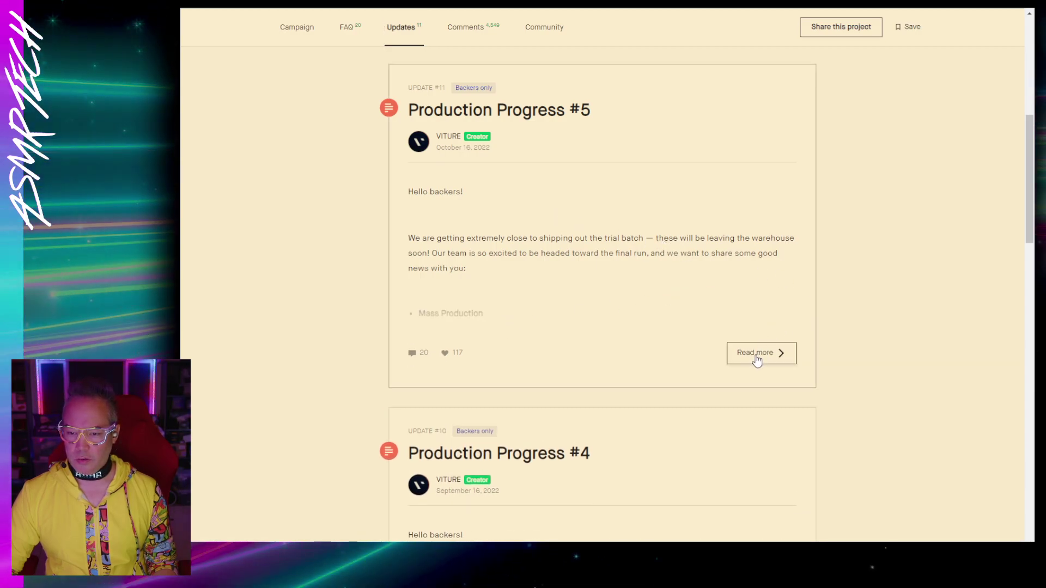
# - Expand Production Progress #5 to its Mass Production news and first factory photo
pyautogui.click(760, 353)
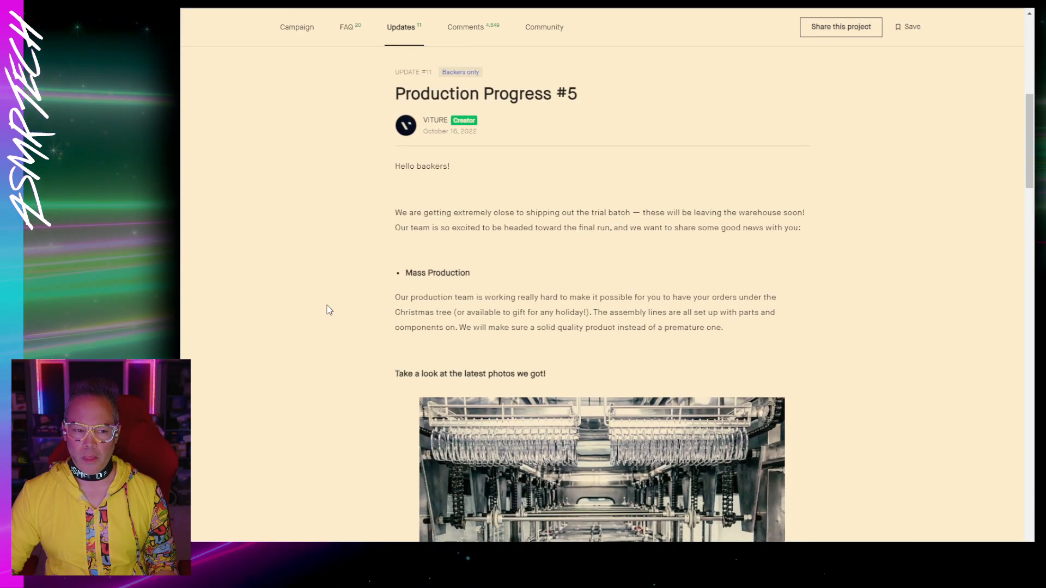
pyautogui.scroll(-3)
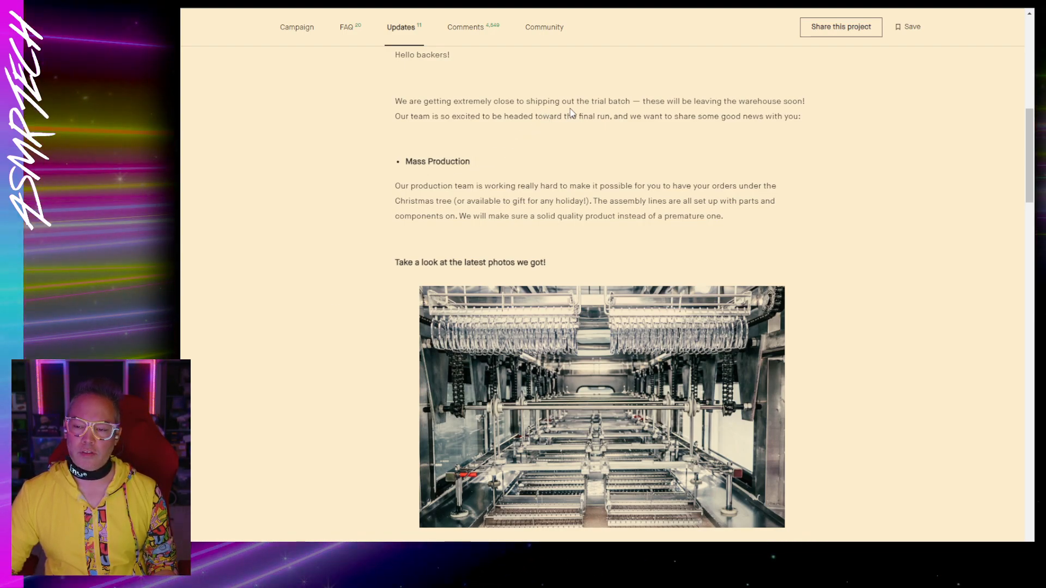
pyautogui.moveTo(639, 112)
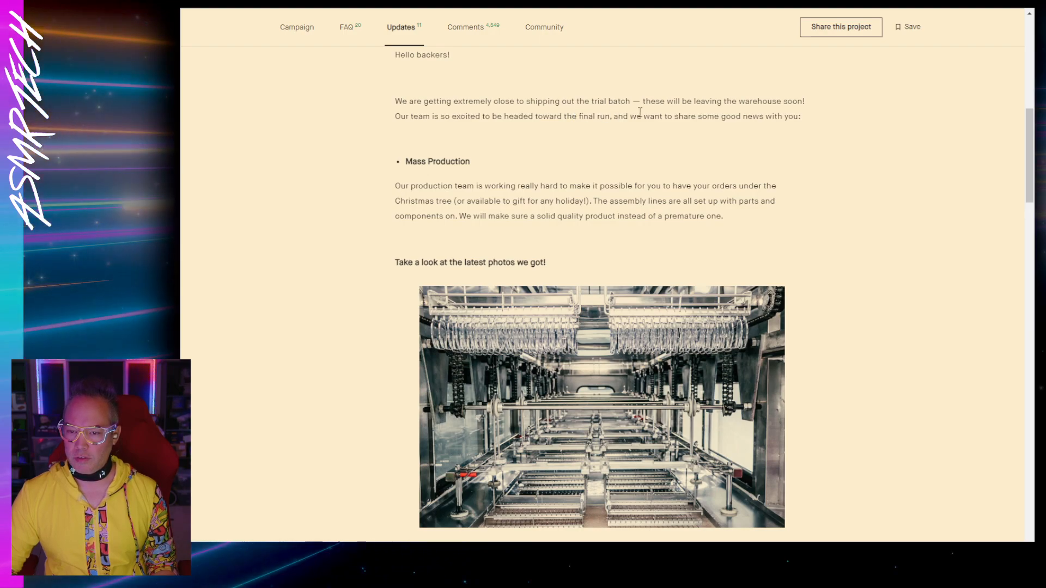
pyautogui.moveTo(563, 200)
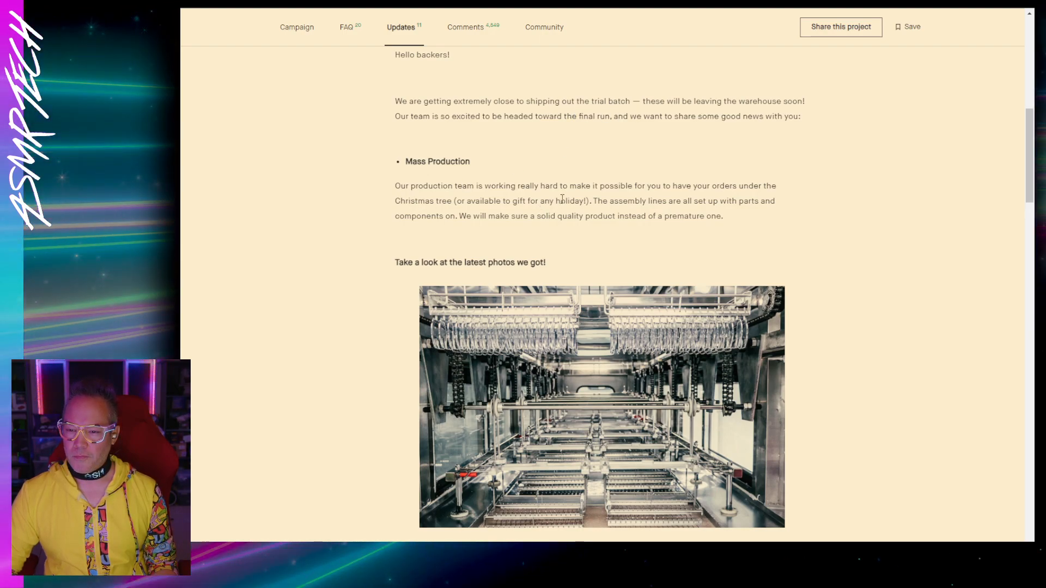
pyautogui.moveTo(606, 214)
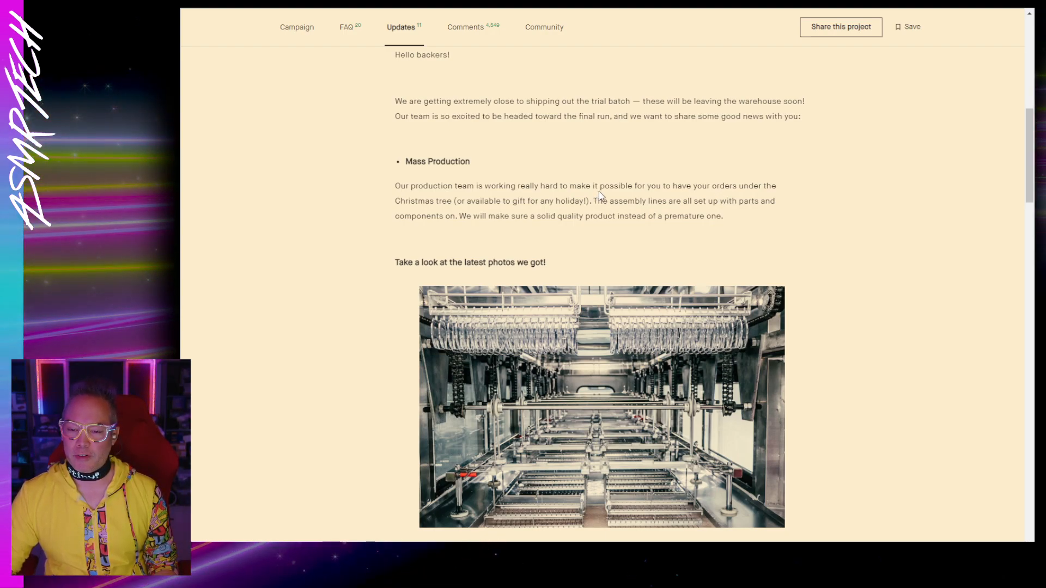
pyautogui.moveTo(295, 243)
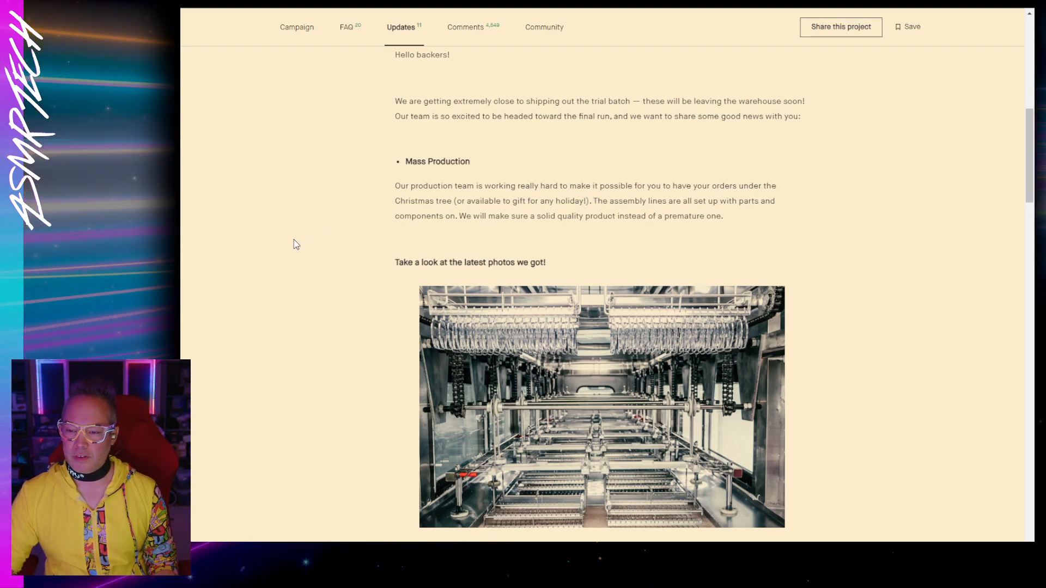
# - Read down past the factory photos to the Tester Survey, HARMAN AudioEFX and Neckband notes
pyautogui.scroll(-3)
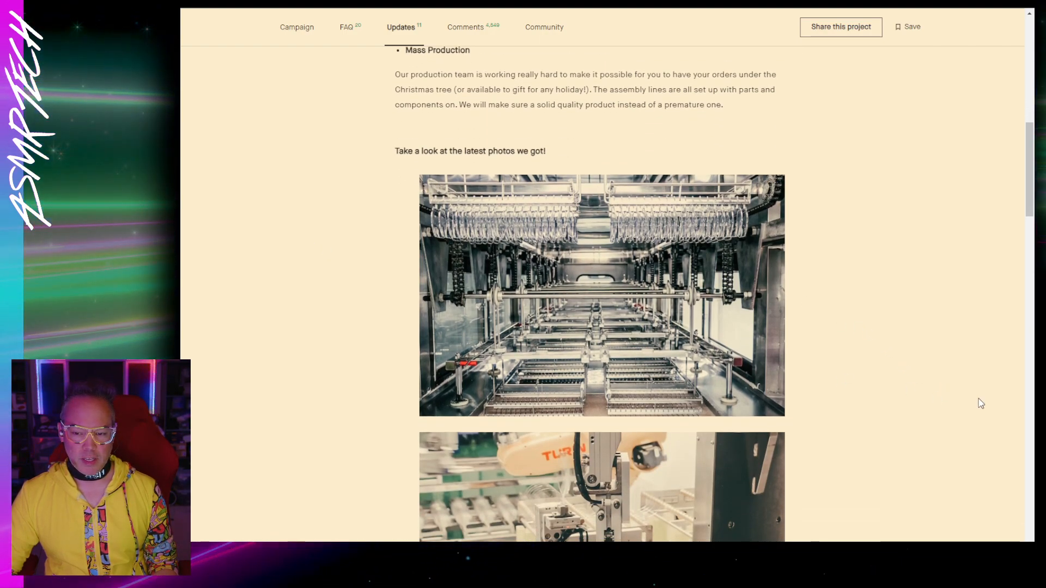
pyautogui.scroll(-3)
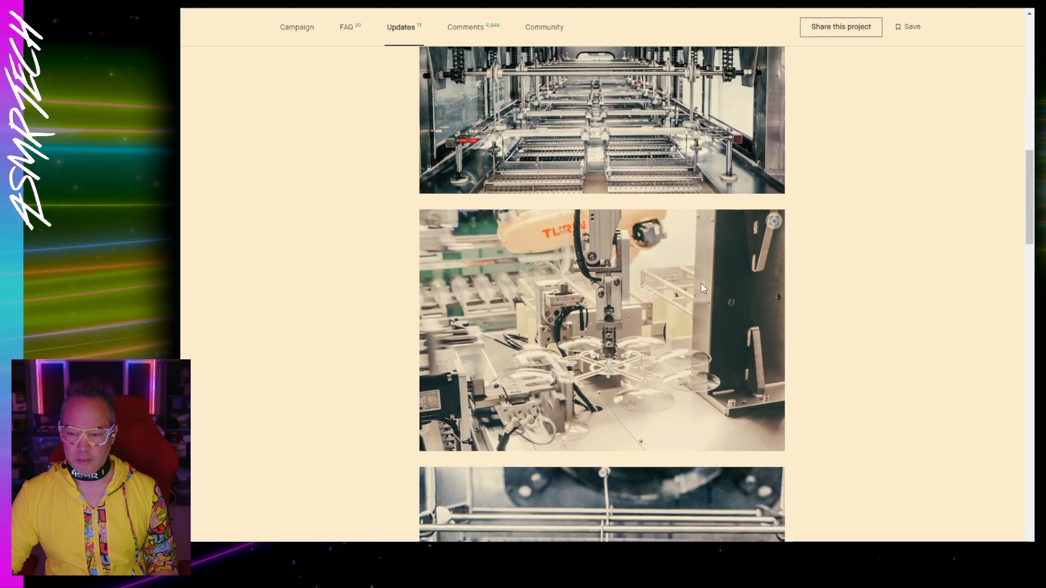
pyautogui.moveTo(645, 162)
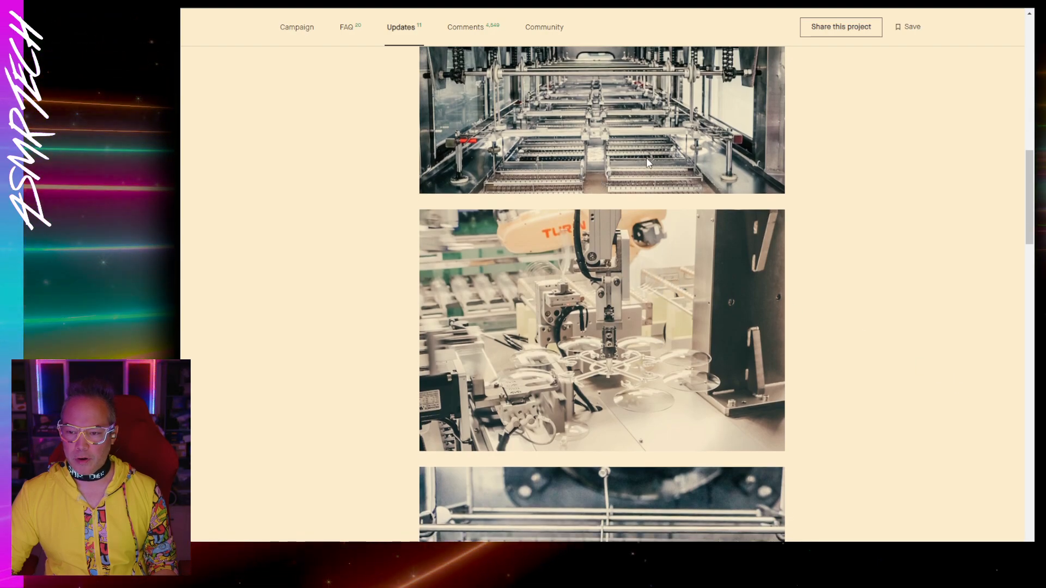
pyautogui.moveTo(692, 389)
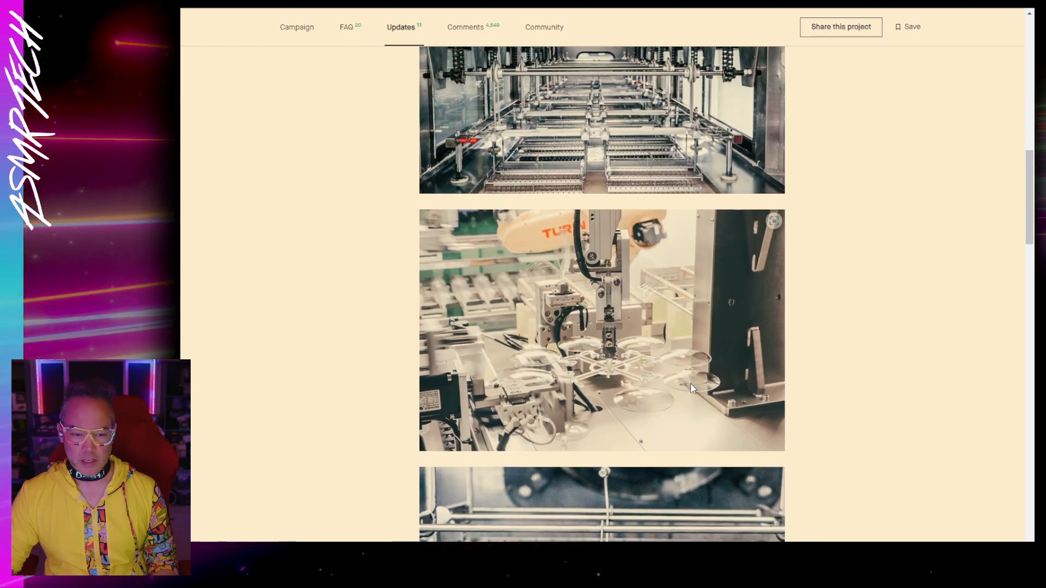
pyautogui.moveTo(821, 389)
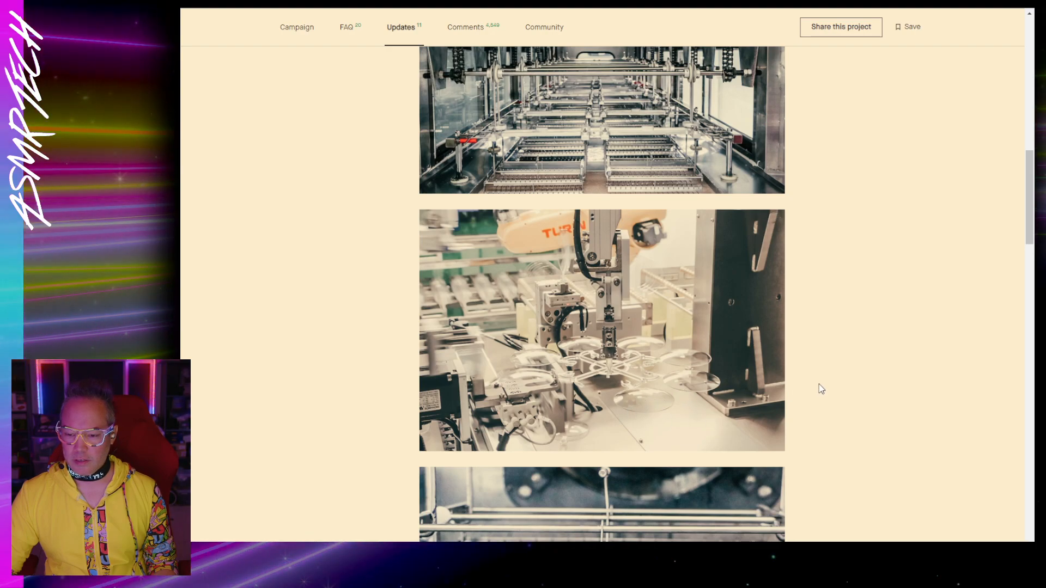
pyautogui.scroll(-3)
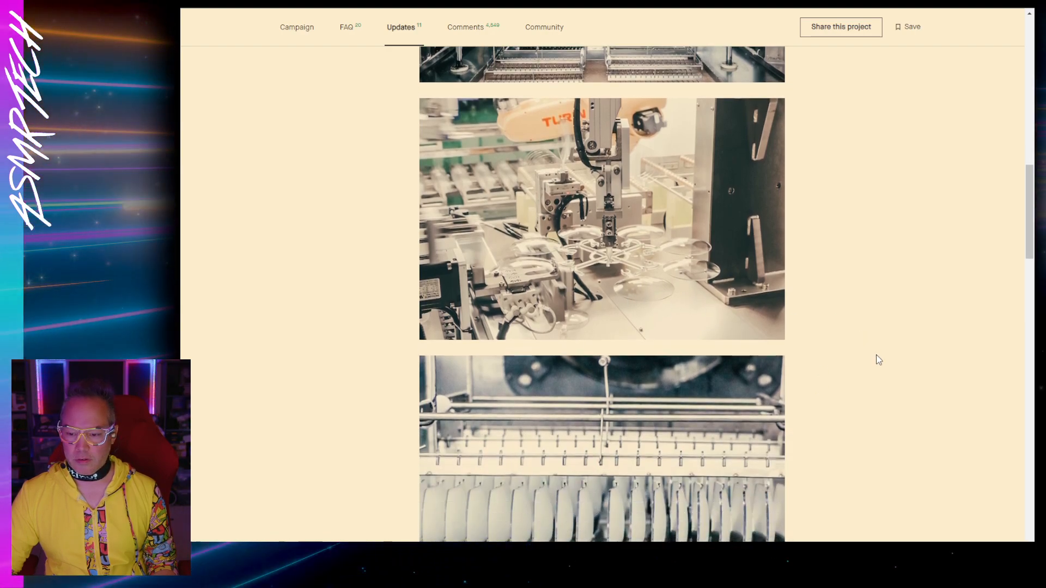
pyautogui.scroll(-3)
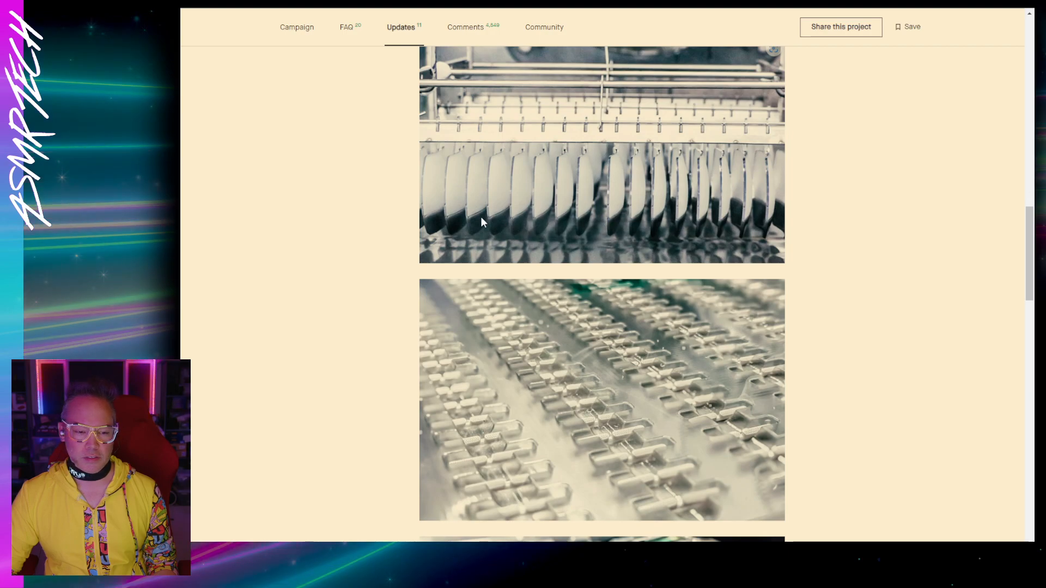
pyautogui.moveTo(660, 215)
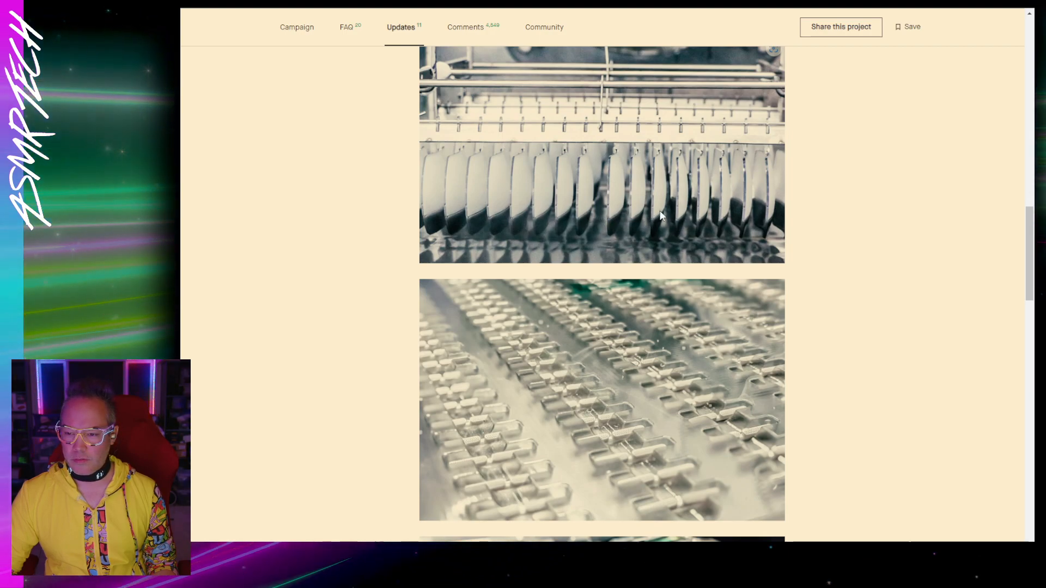
pyautogui.scroll(-3)
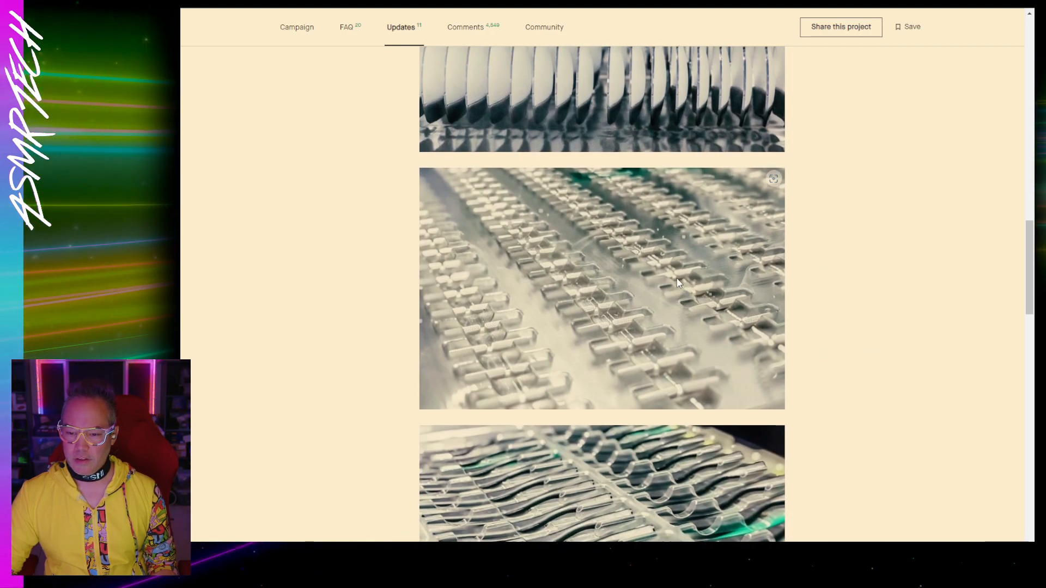
pyautogui.moveTo(615, 333)
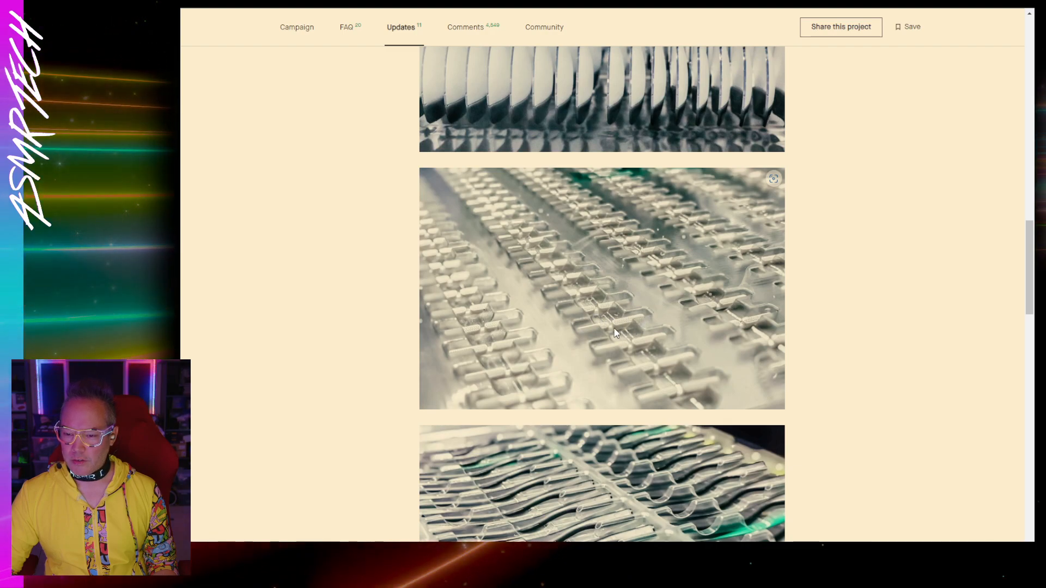
pyautogui.moveTo(690, 332)
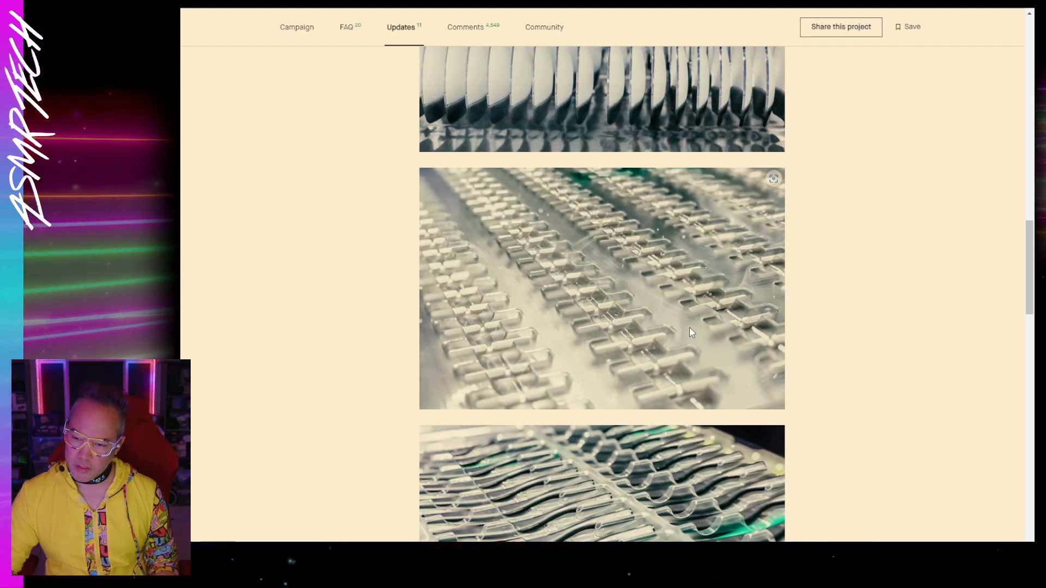
pyautogui.scroll(-3)
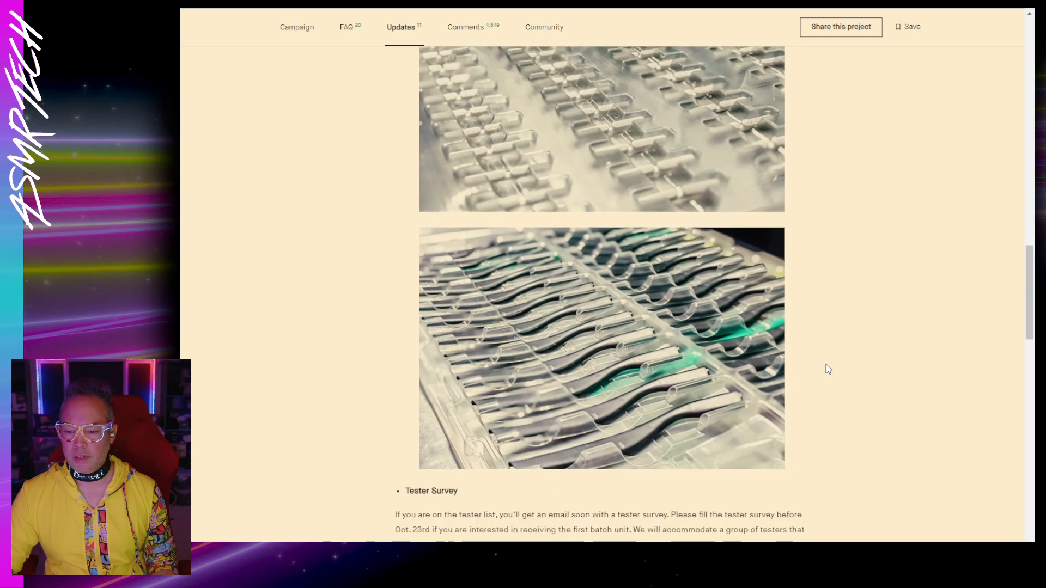
pyautogui.scroll(-3)
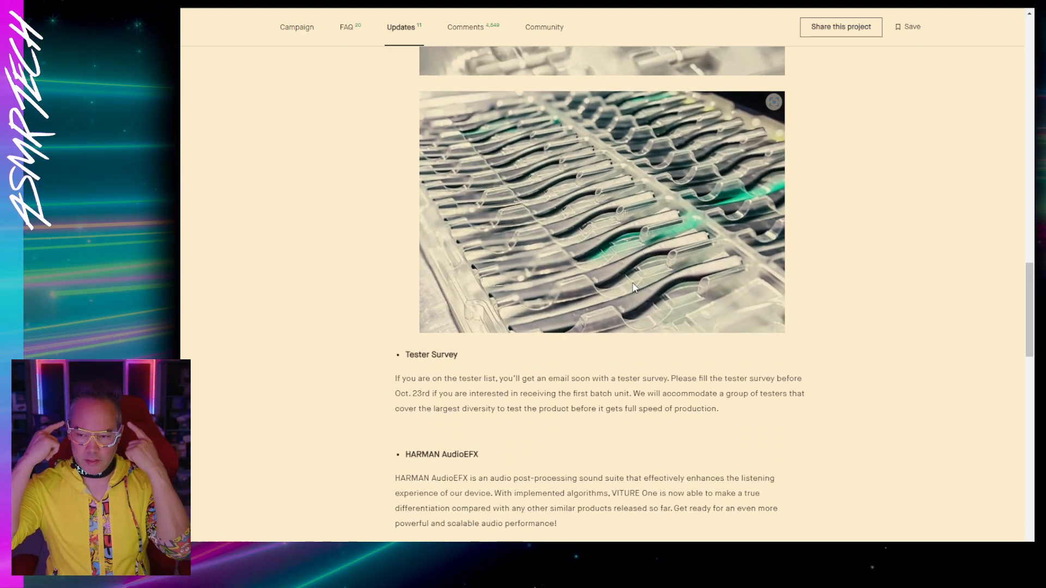
pyautogui.moveTo(832, 286)
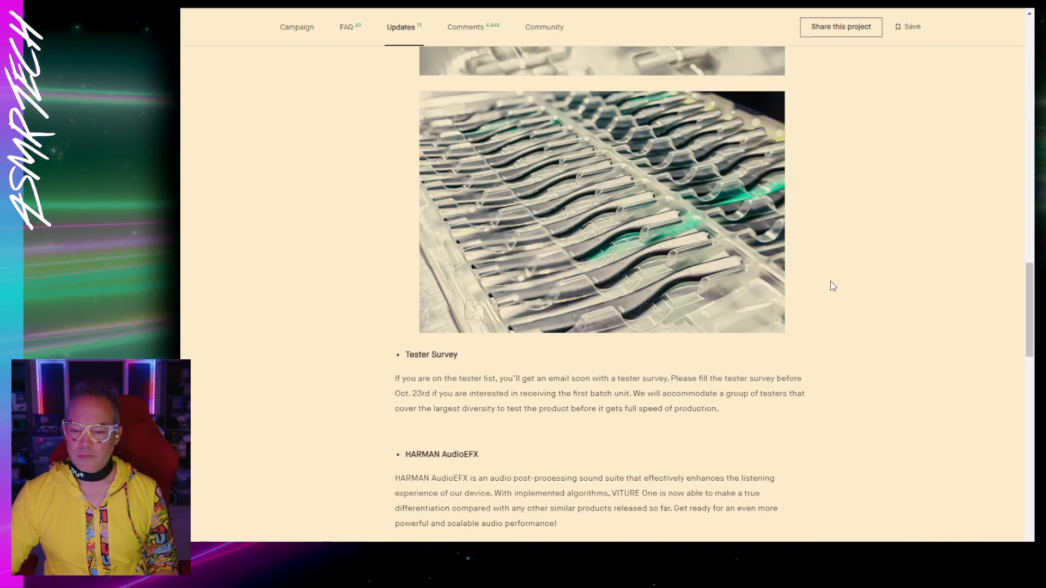
pyautogui.scroll(-3)
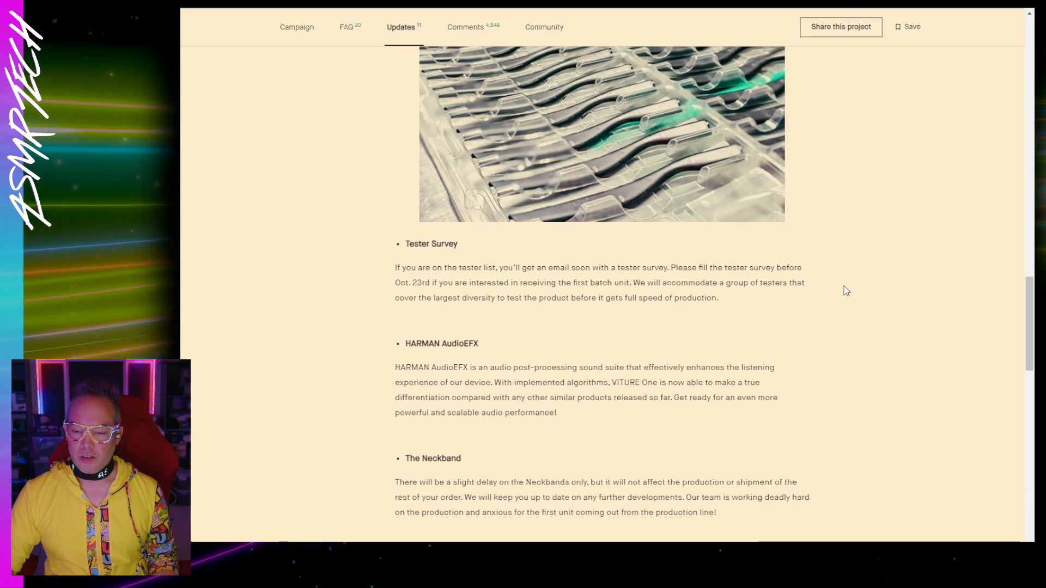
# - Reach the PopularMechanics Review section, clearing the Tester Survey text highlight
pyautogui.scroll(-3)
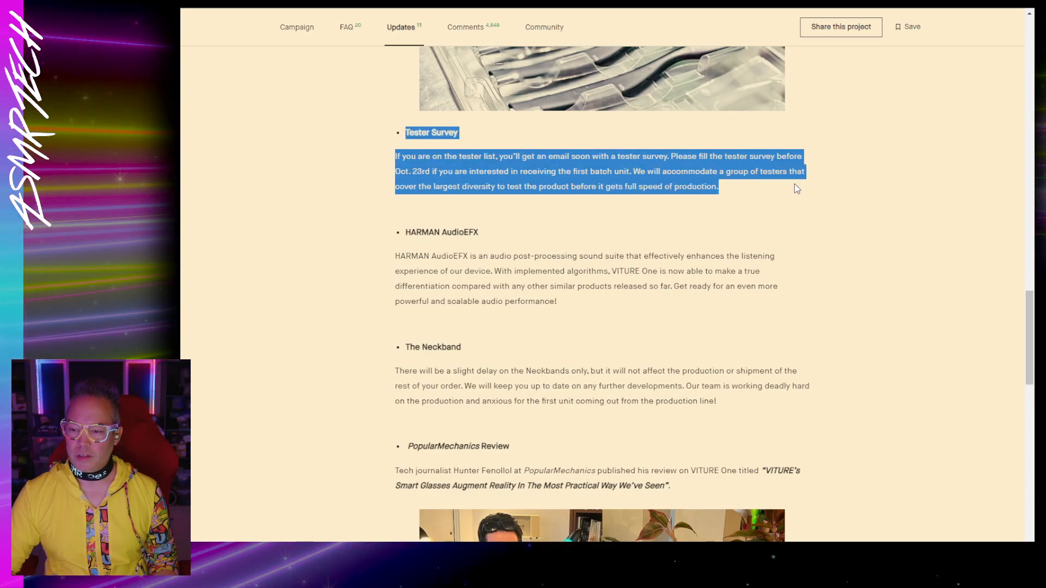
pyautogui.click(844, 202)
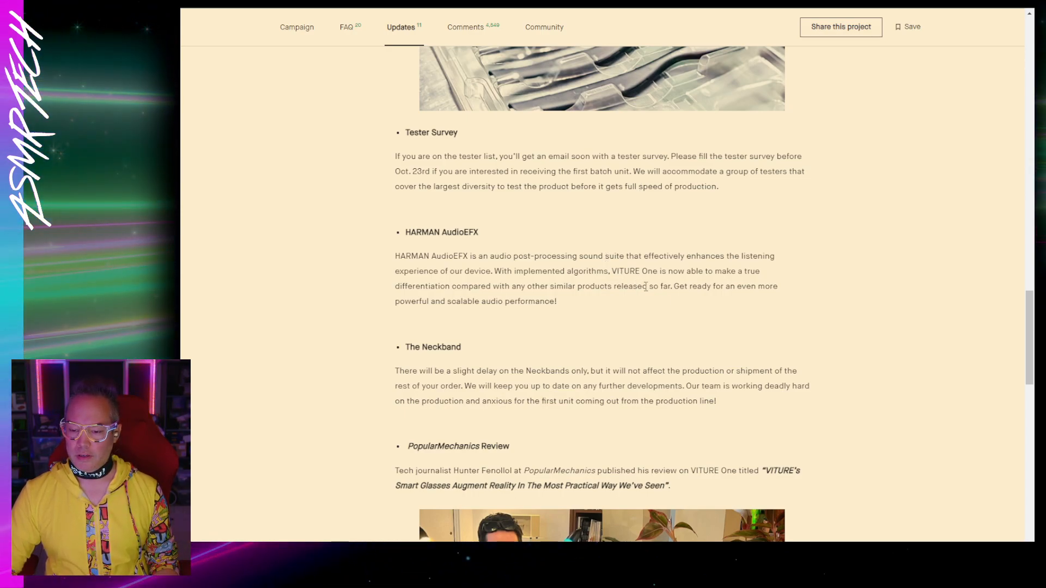
# - Reveal the reviewer photo below the PopularMechanics text, clearing the AudioEFX highlight
pyautogui.scroll(-3)
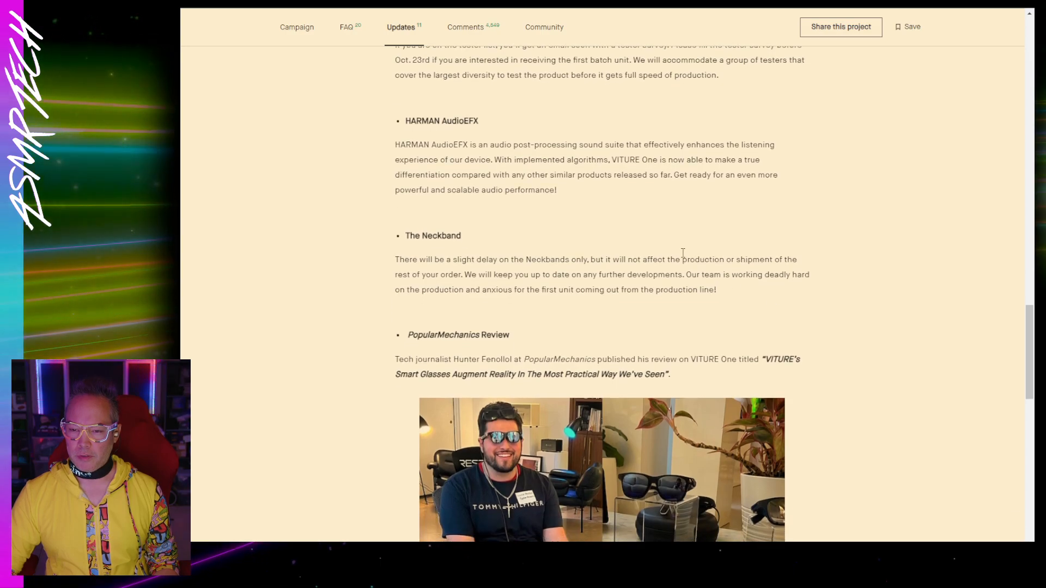
pyautogui.moveTo(401, 124)
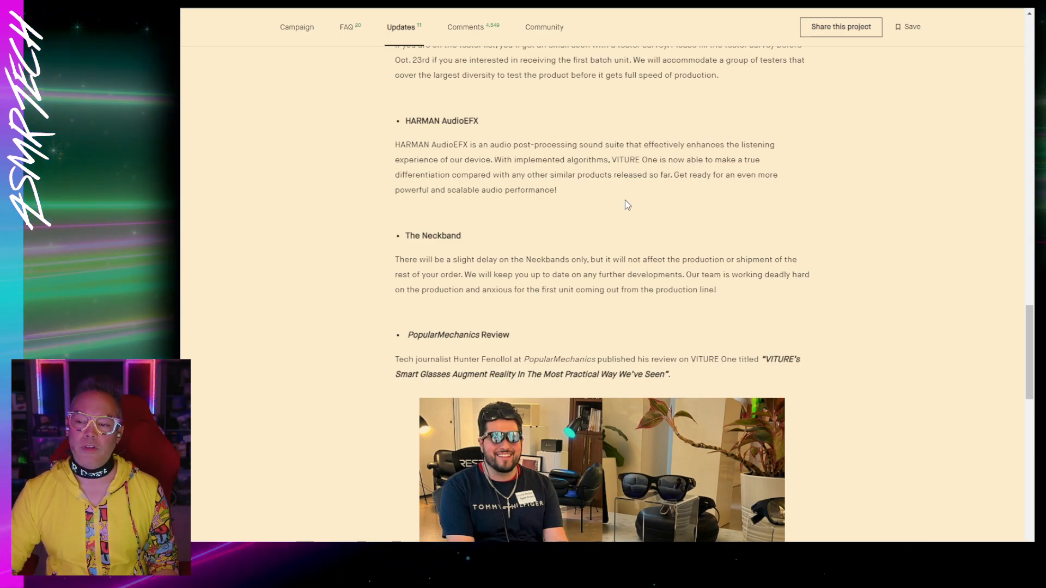
pyautogui.moveTo(604, 203)
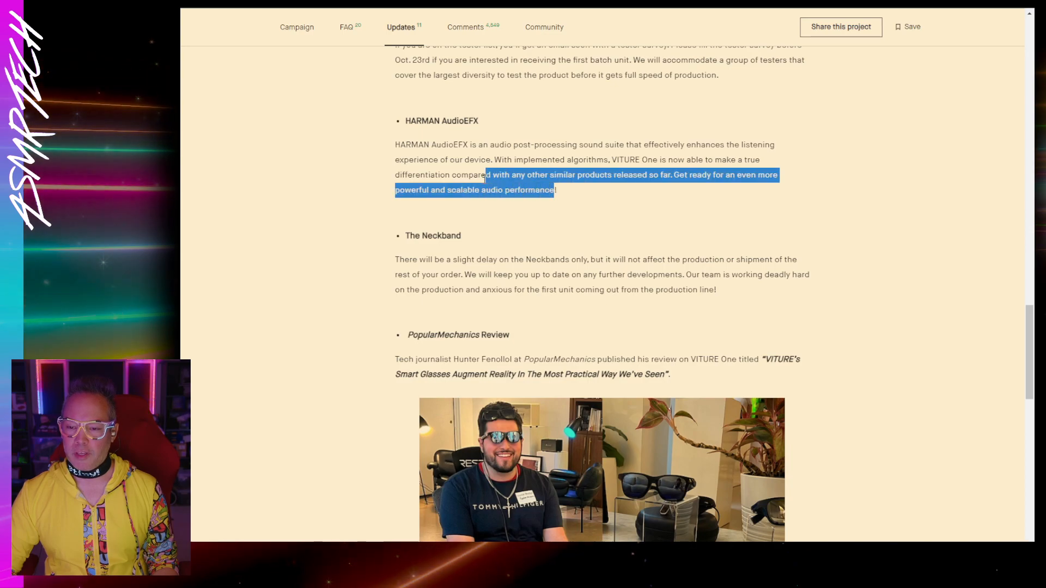
pyautogui.click(465, 188)
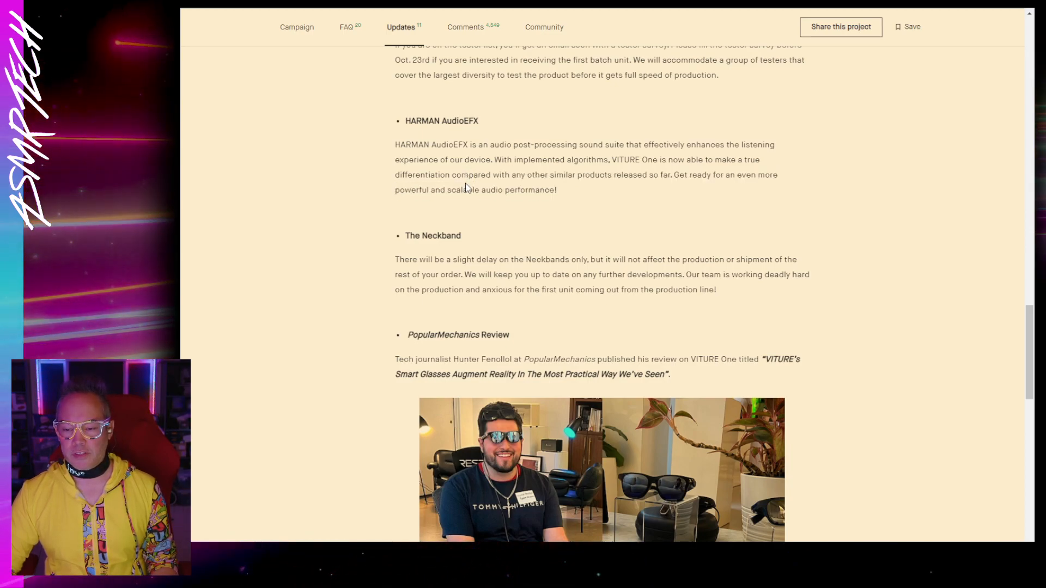
pyautogui.moveTo(374, 155)
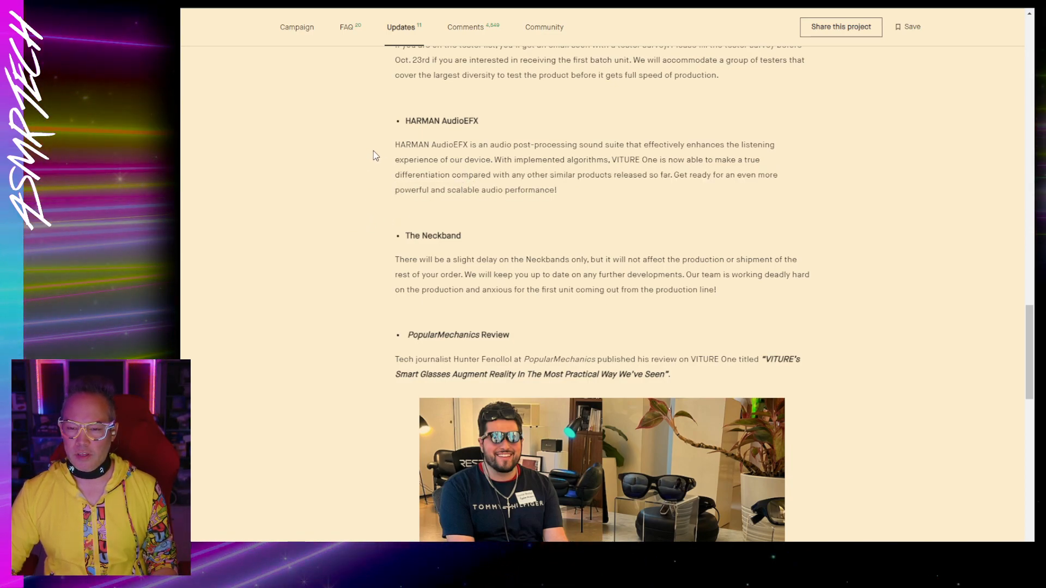
pyautogui.moveTo(410, 234)
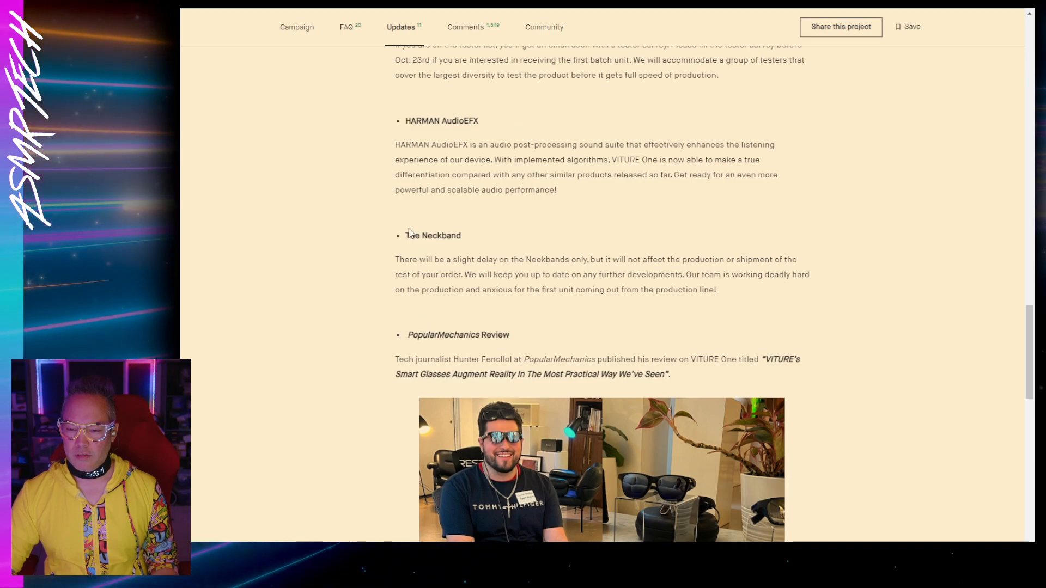
pyautogui.moveTo(365, 213)
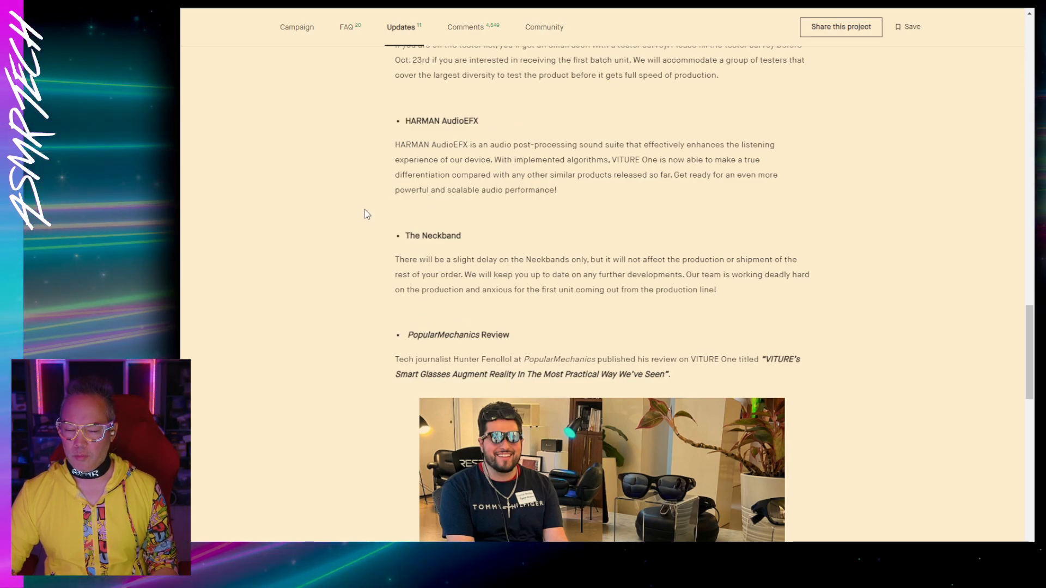
# - Read the rest of the update to its sign-off and return to the Updates list
pyautogui.scroll(-3)
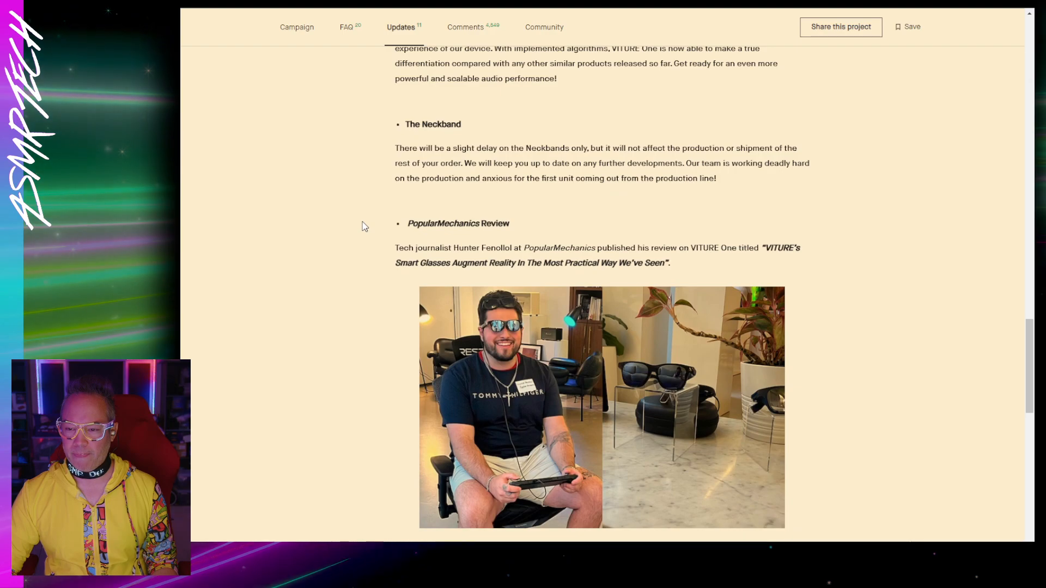
pyautogui.moveTo(419, 121)
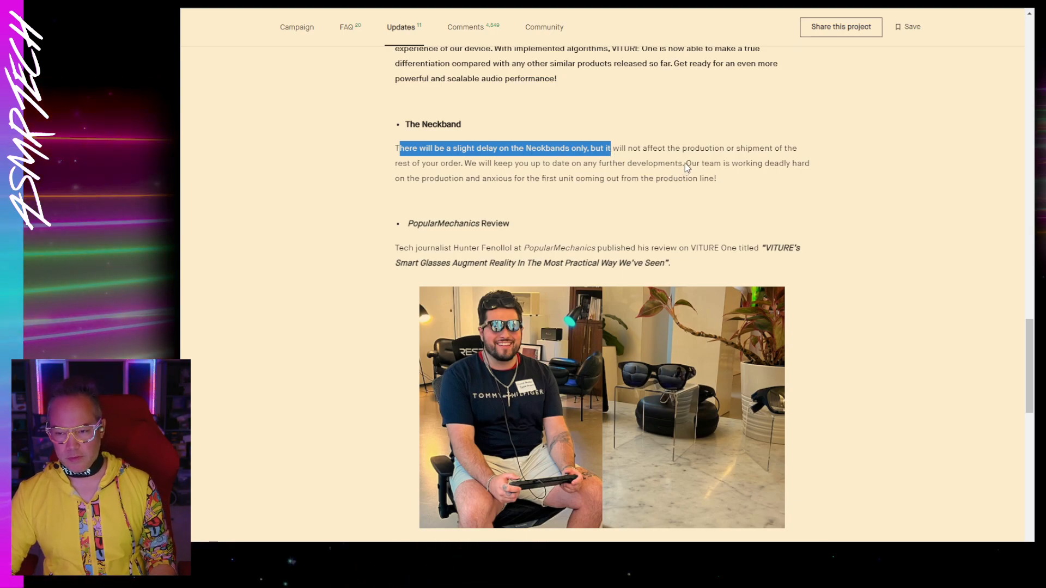
pyautogui.moveTo(818, 380)
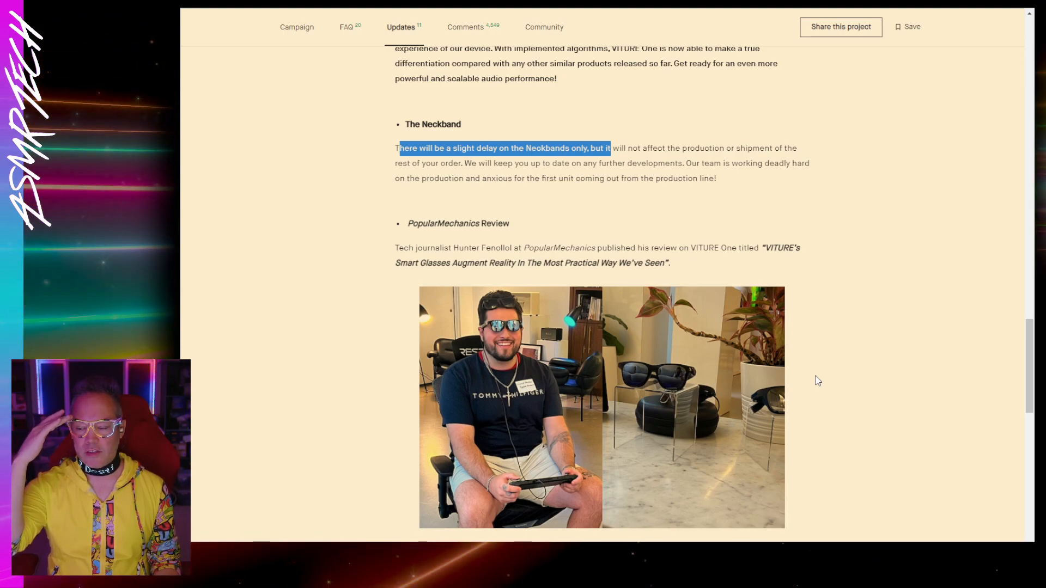
pyautogui.moveTo(809, 399)
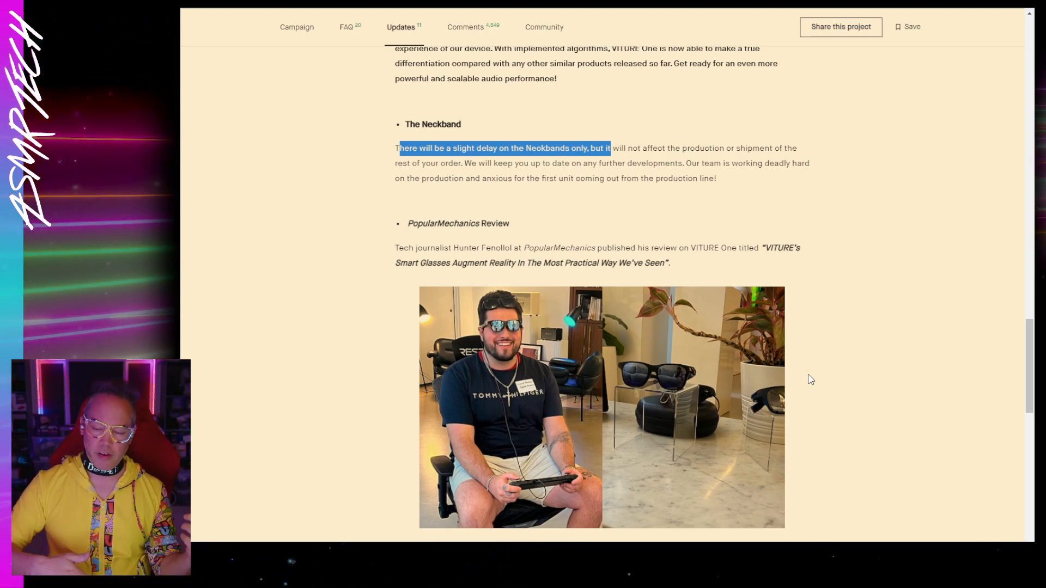
pyautogui.moveTo(601, 278)
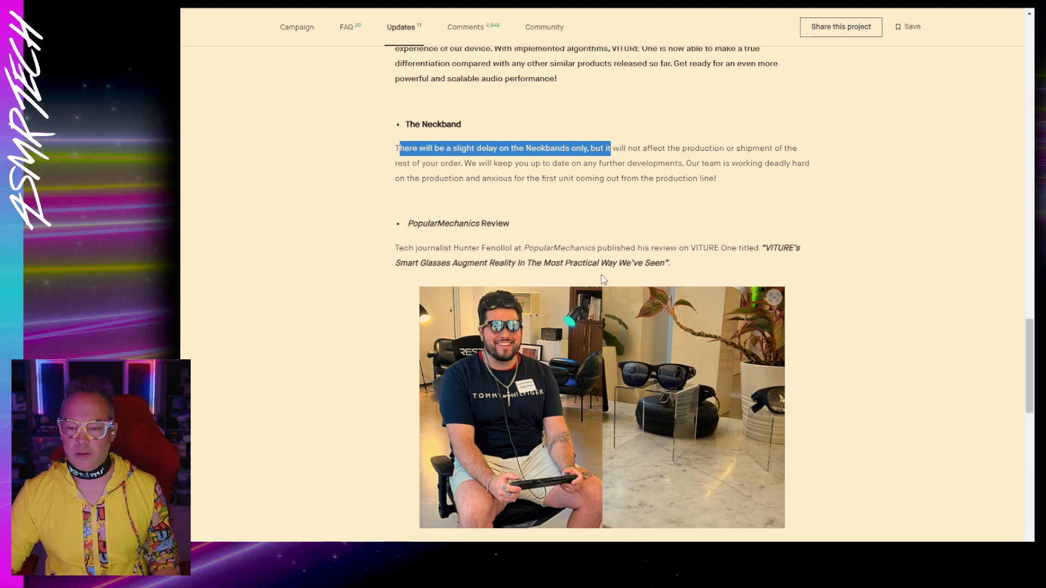
pyautogui.moveTo(308, 282)
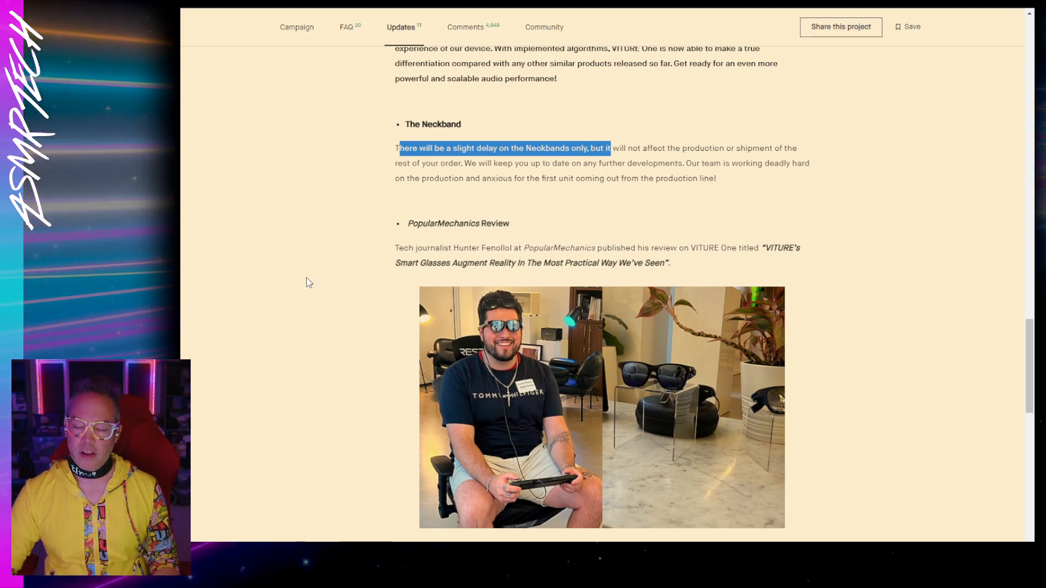
pyautogui.moveTo(316, 274)
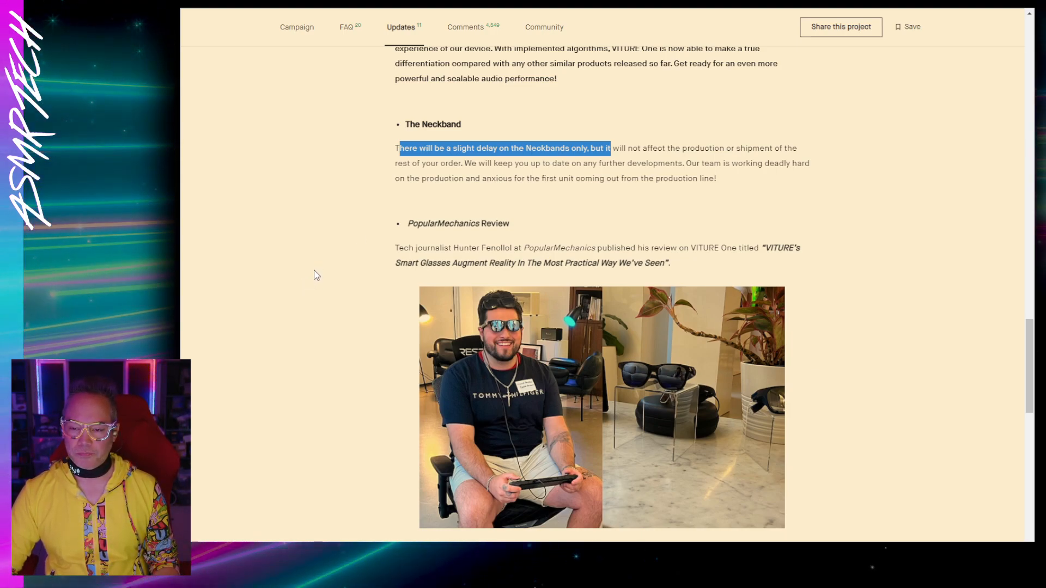
pyautogui.moveTo(512, 164)
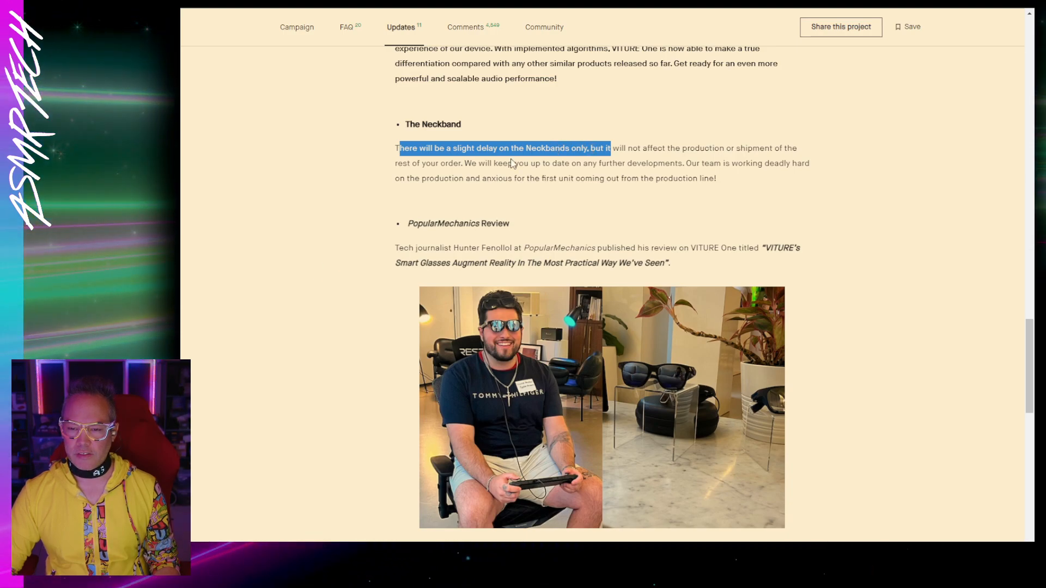
pyautogui.click(636, 147)
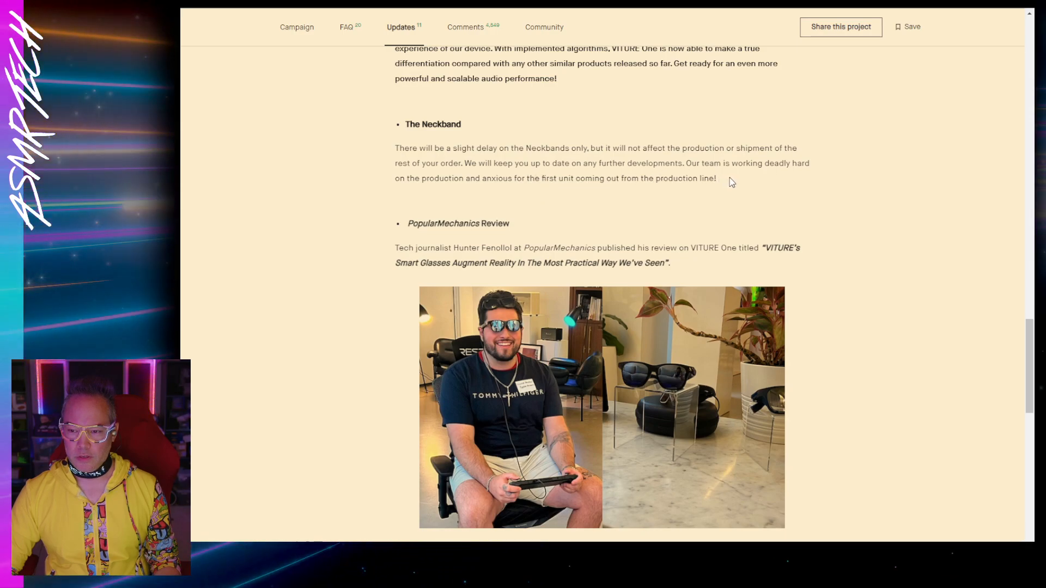
pyautogui.moveTo(546, 178)
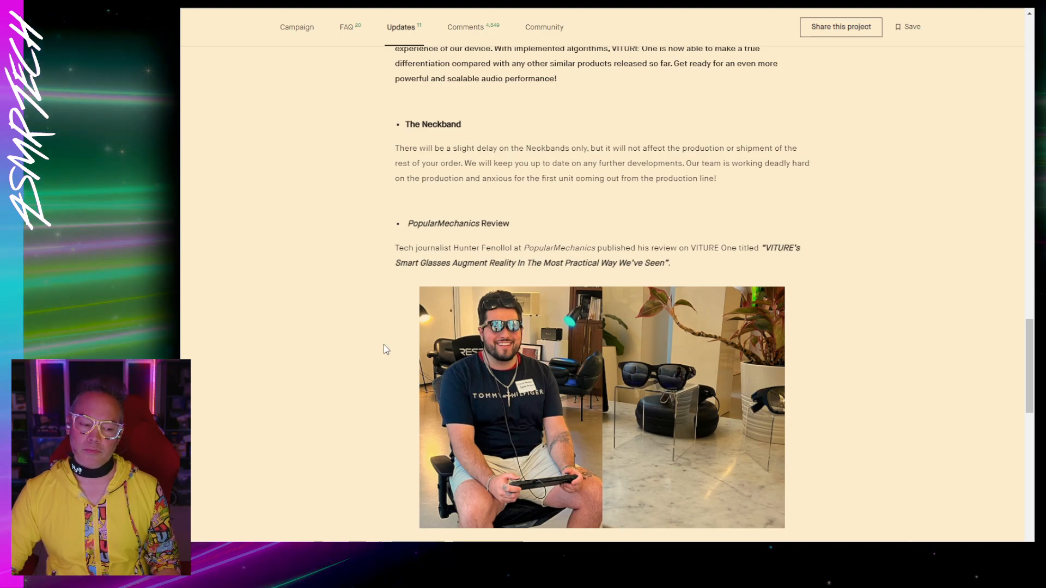
pyautogui.moveTo(375, 334)
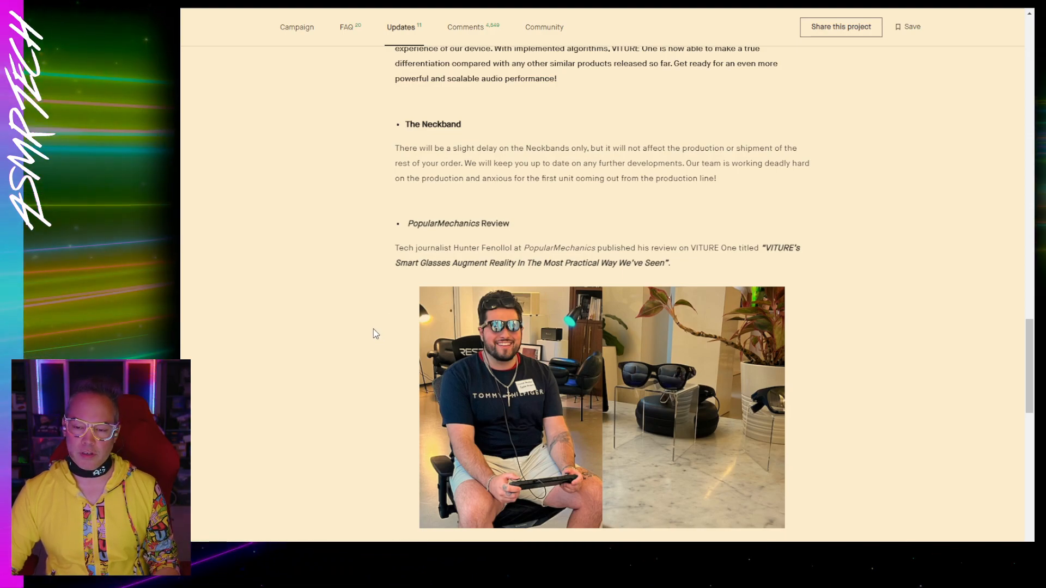
pyautogui.scroll(-3)
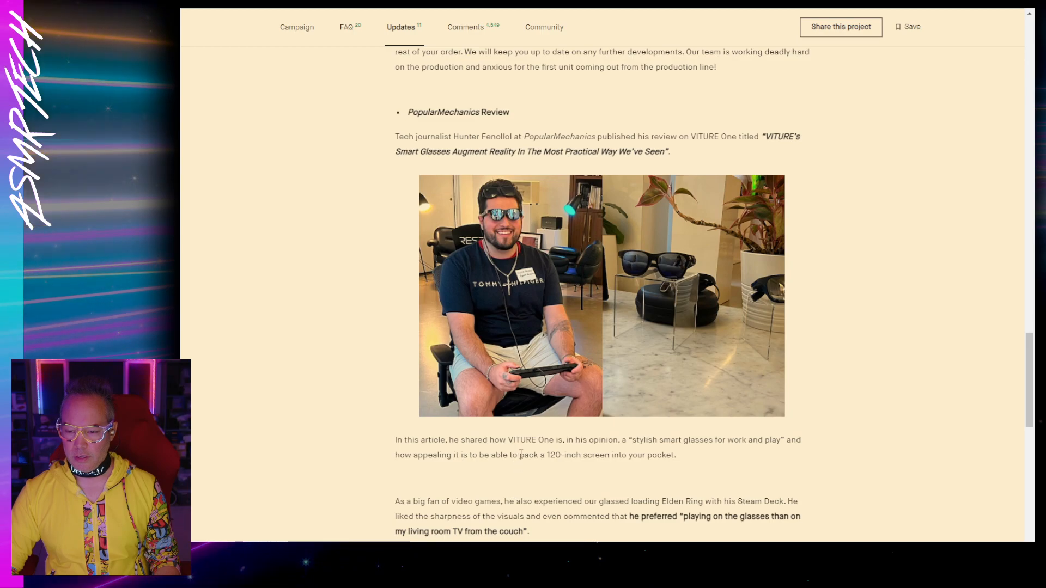
pyautogui.moveTo(366, 499)
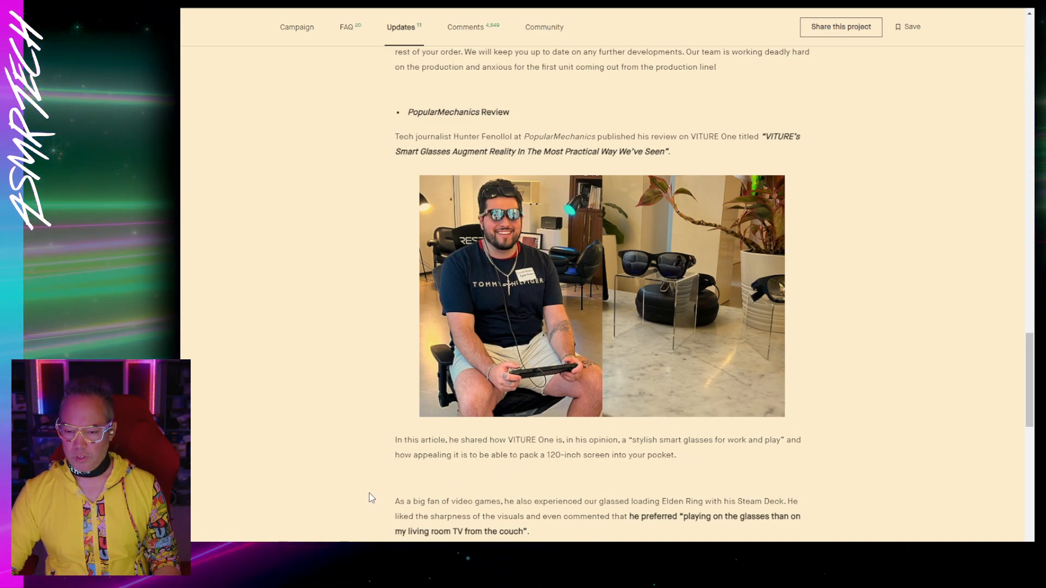
pyautogui.scroll(-3)
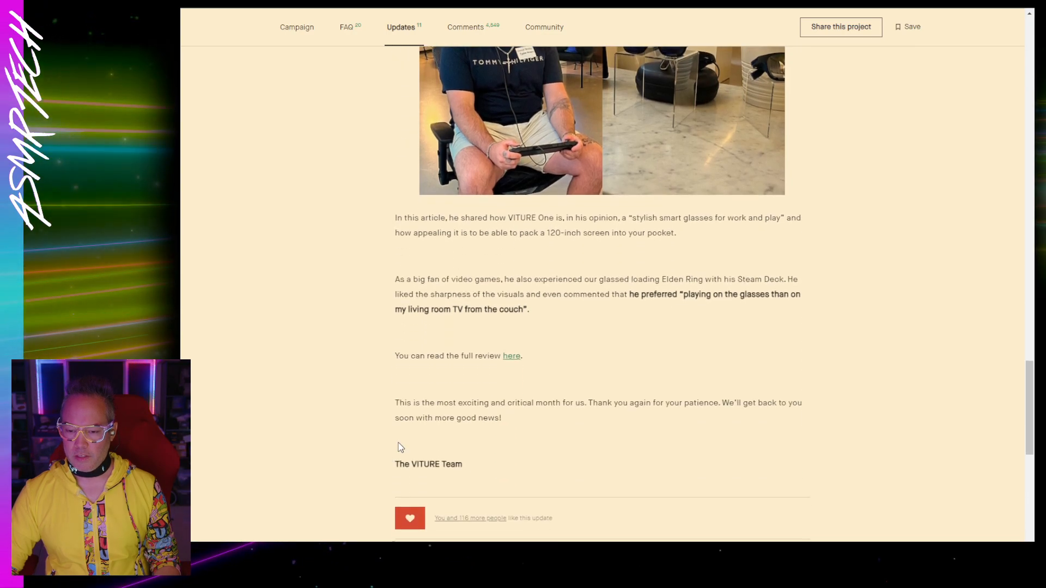
pyautogui.scroll(3)
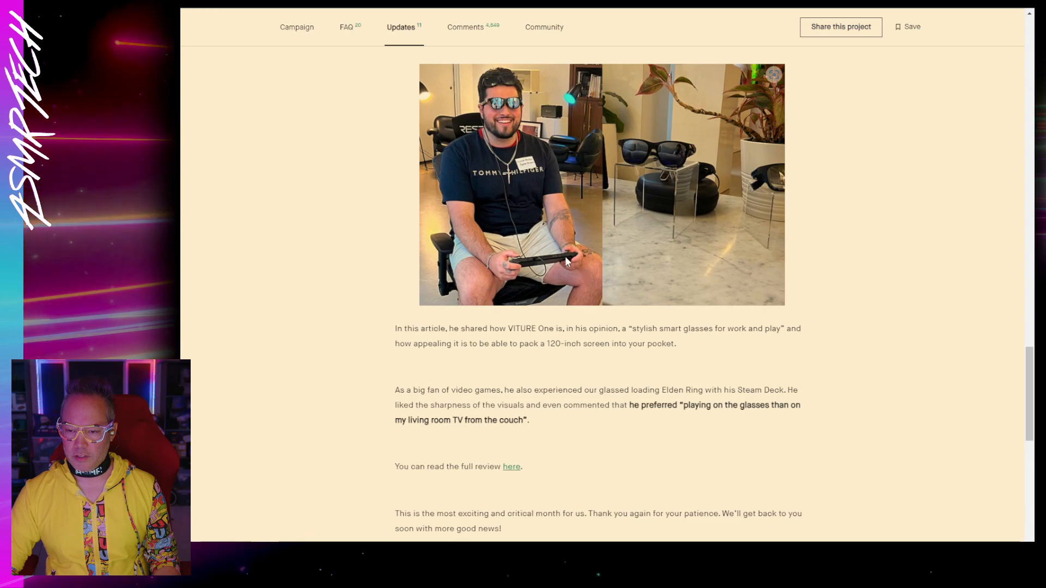
pyautogui.moveTo(470, 165)
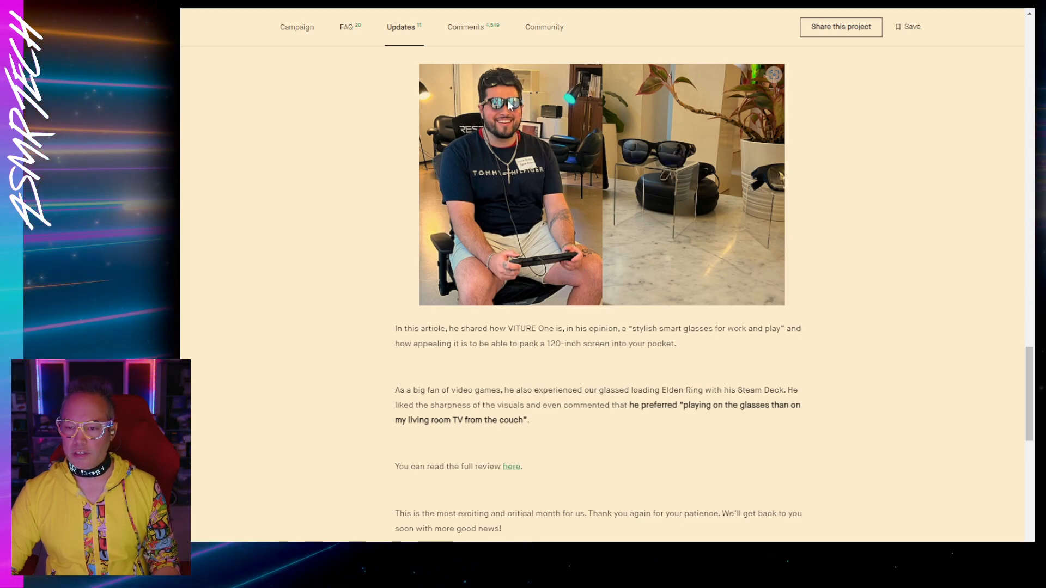
pyautogui.moveTo(753, 409)
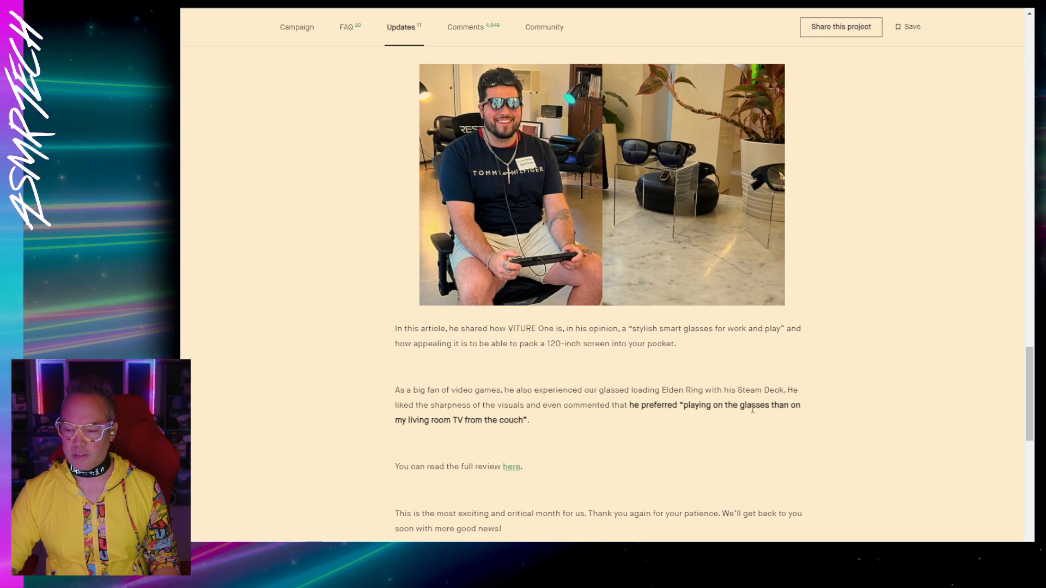
pyautogui.scroll(-3)
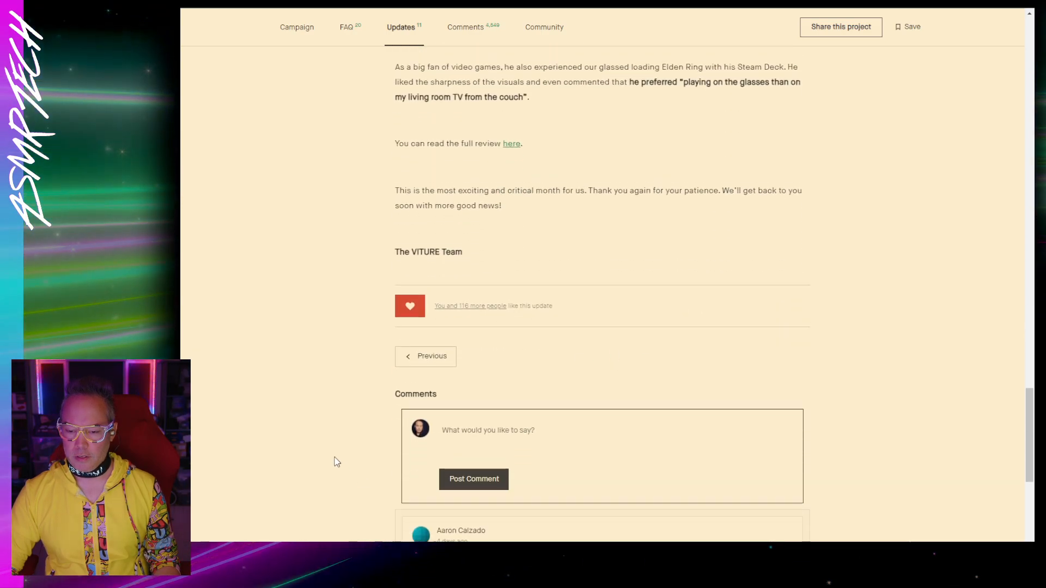
pyautogui.scroll(3)
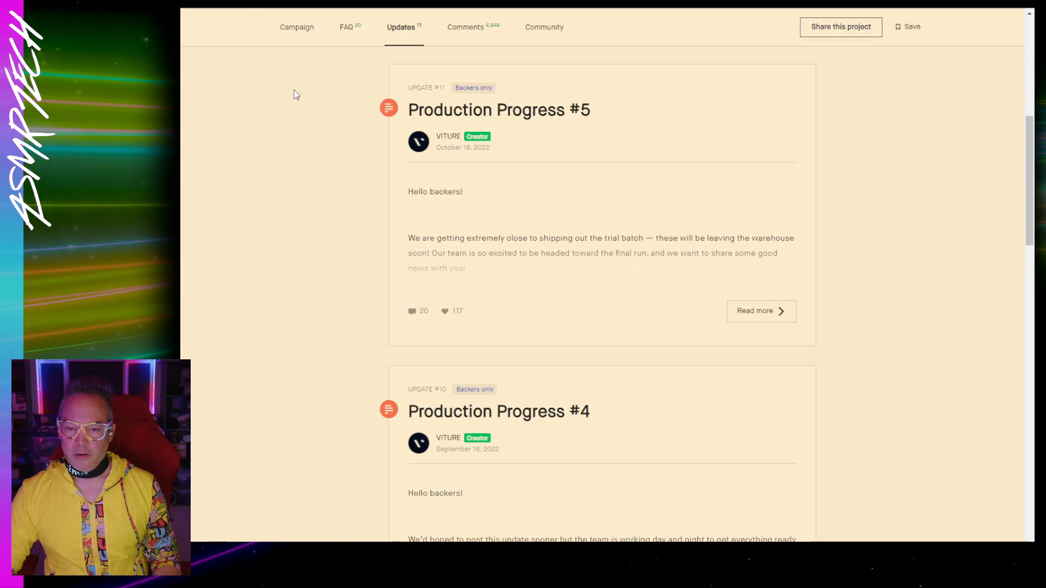
# - Show the Campaign story's XR glasses specs and AAA Games and Mobile Cinema images
pyautogui.click(296, 27)
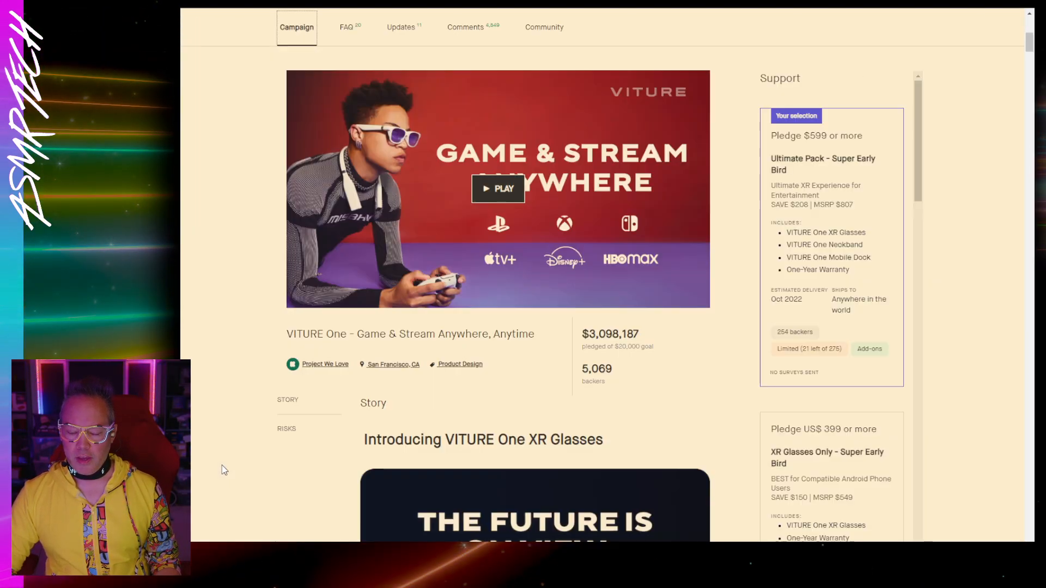
pyautogui.scroll(-3)
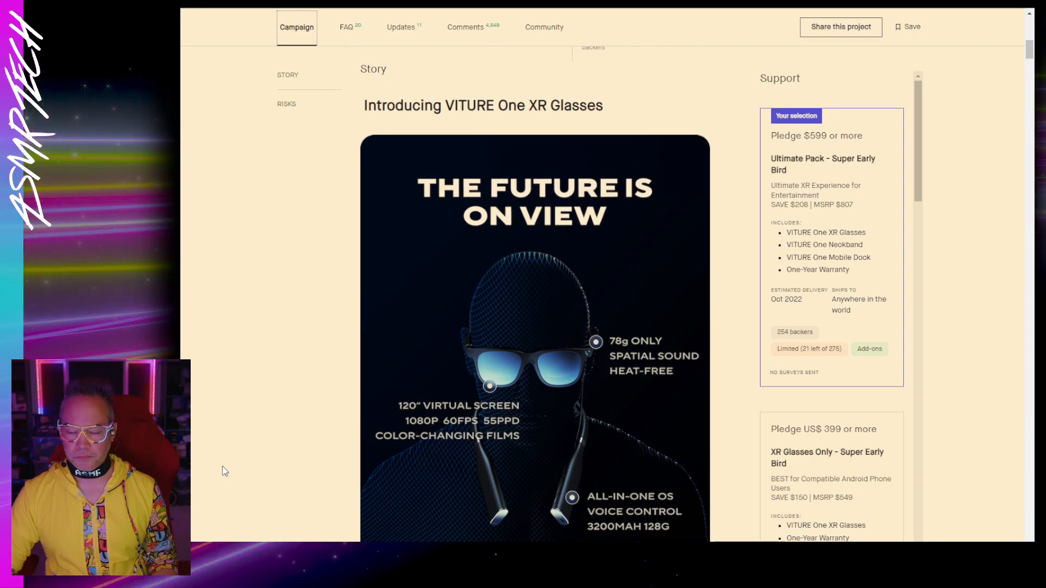
pyautogui.scroll(-3)
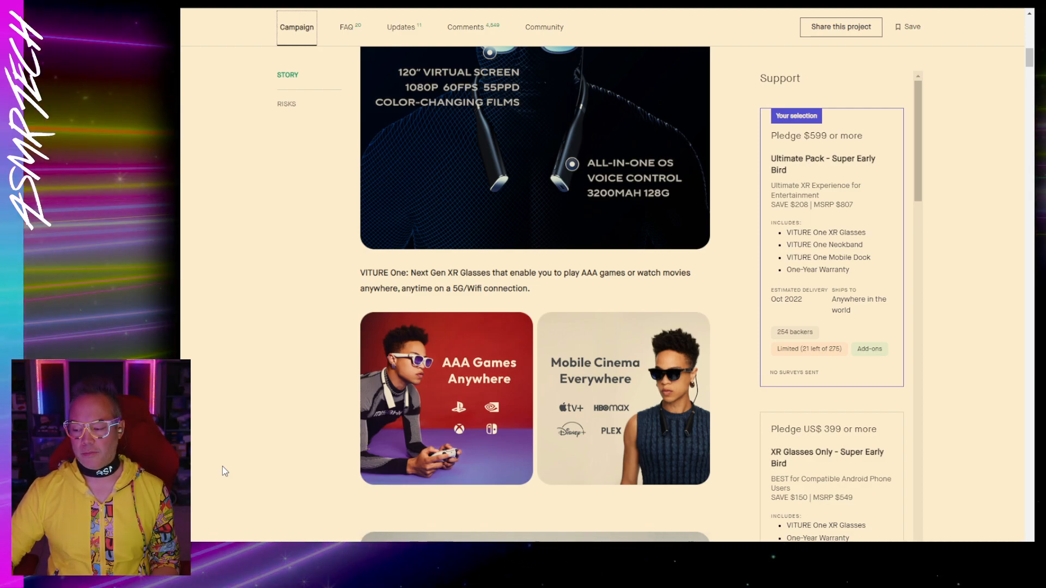
pyautogui.scroll(3)
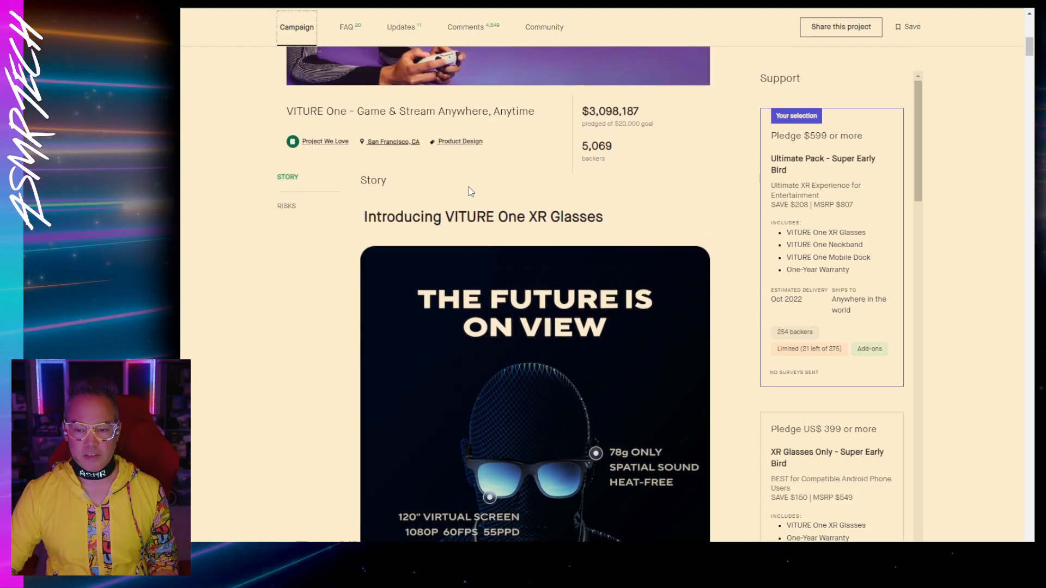
pyautogui.scroll(3)
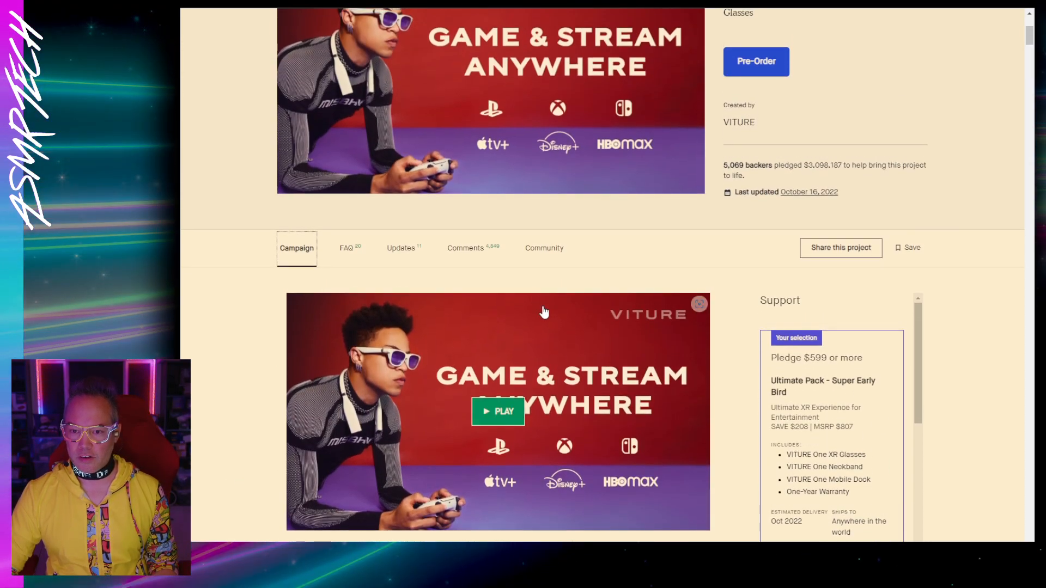
pyautogui.scroll(-3)
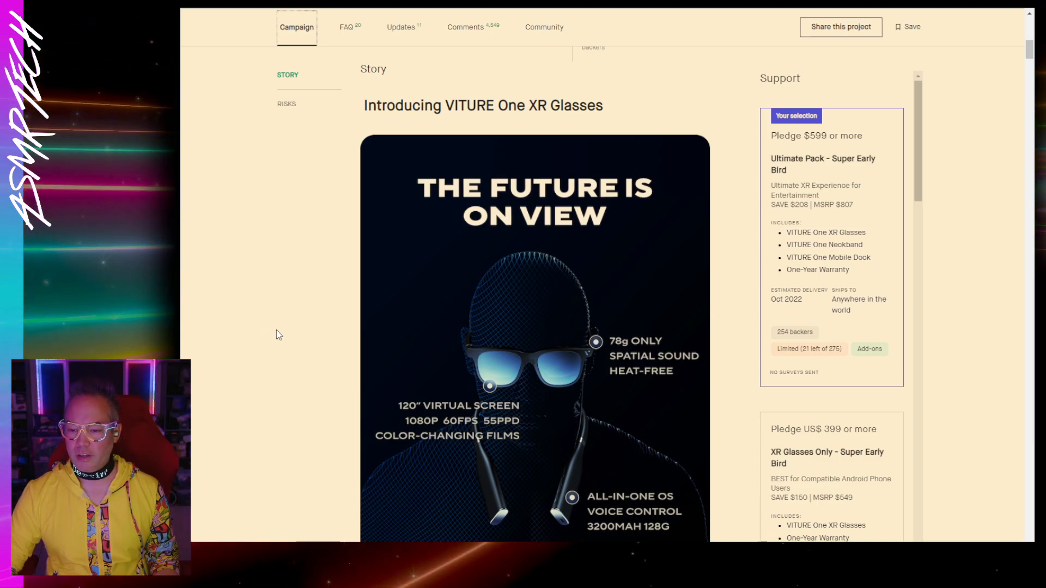
pyautogui.moveTo(314, 338)
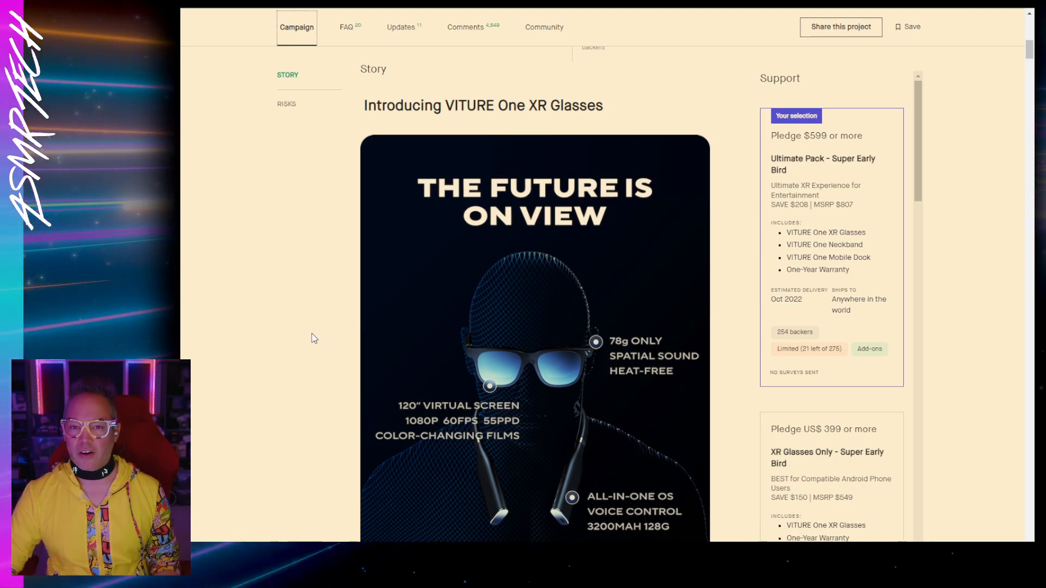
pyautogui.scroll(-3)
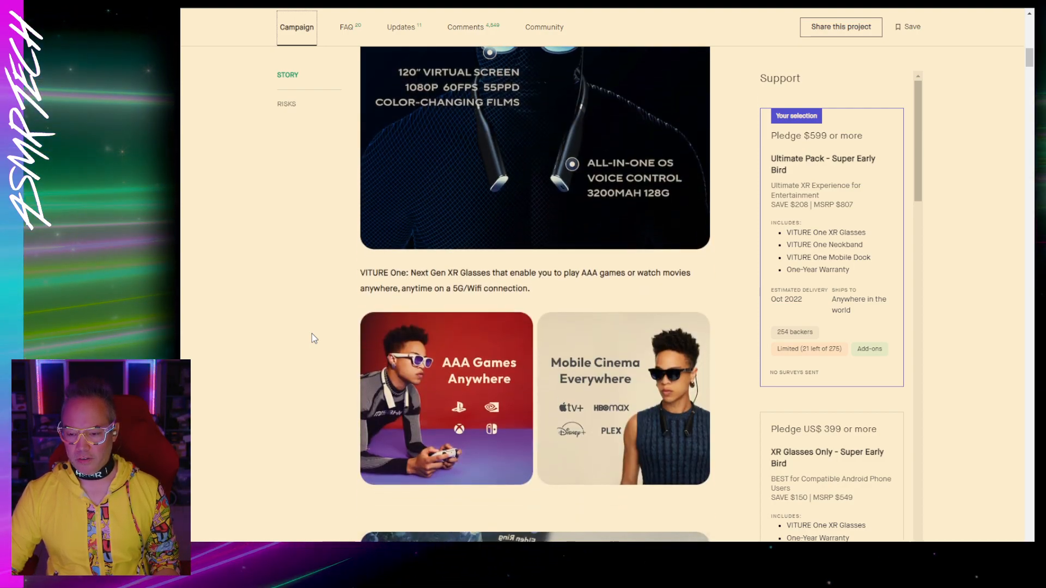
pyautogui.scroll(3)
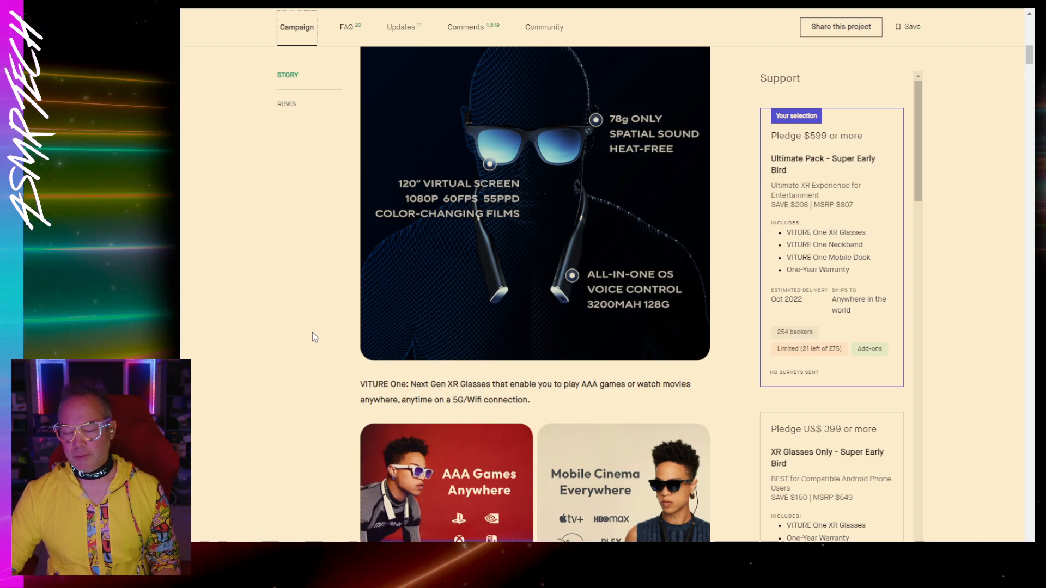
pyautogui.moveTo(304, 336)
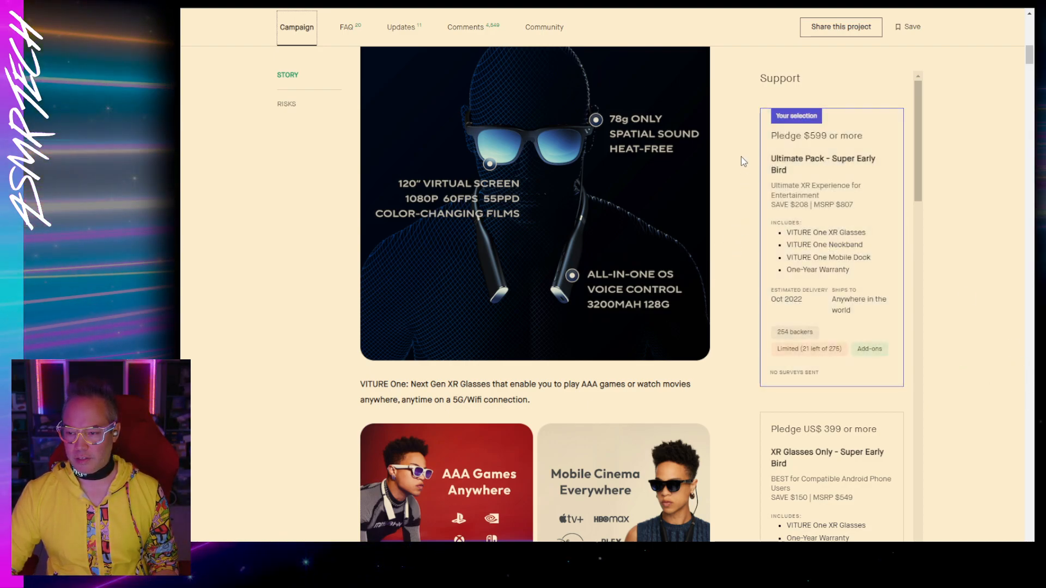
pyautogui.moveTo(755, 249)
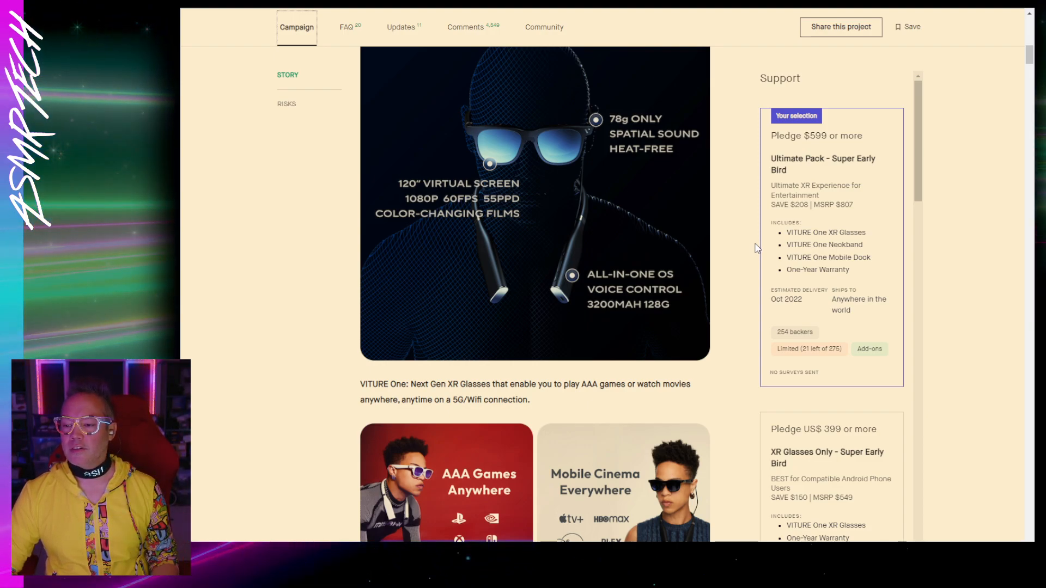
pyautogui.moveTo(283, 385)
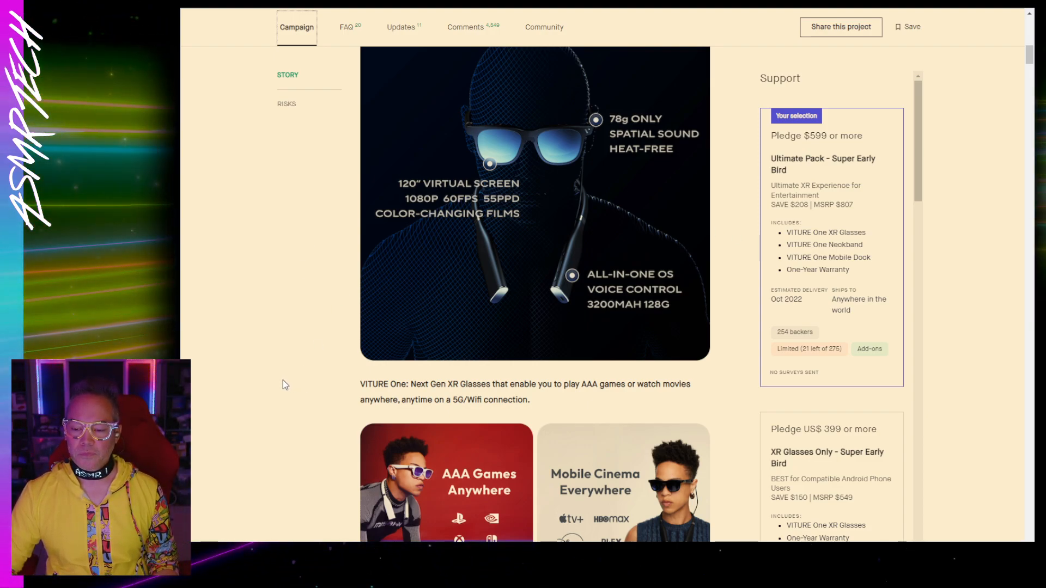
# - Move past Backers' Care, Gordon Hayward endorsement and Santa Cruz Beach reactions to the VITURE x LAYER video
pyautogui.scroll(-3)
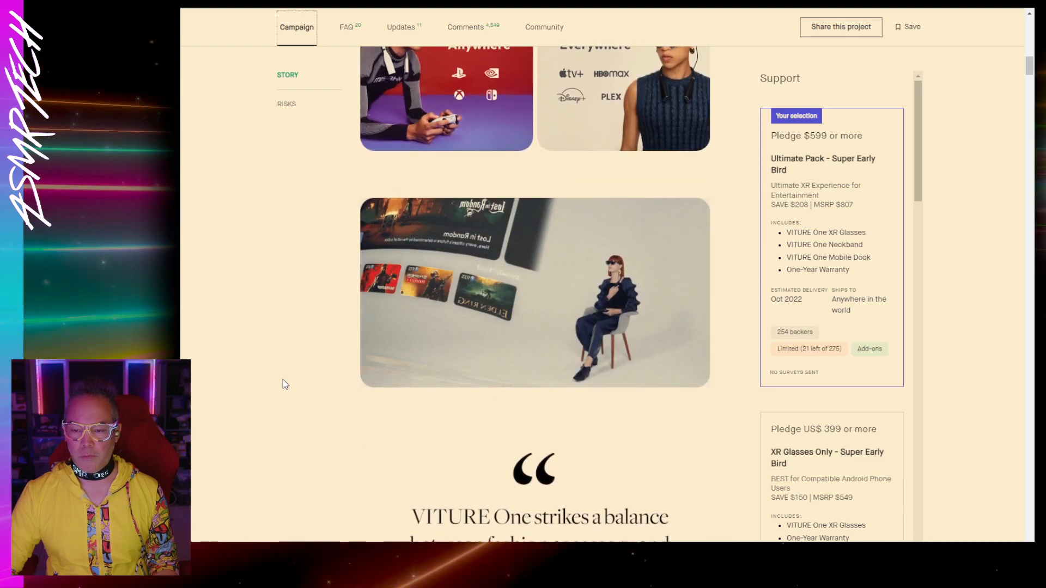
pyautogui.scroll(3)
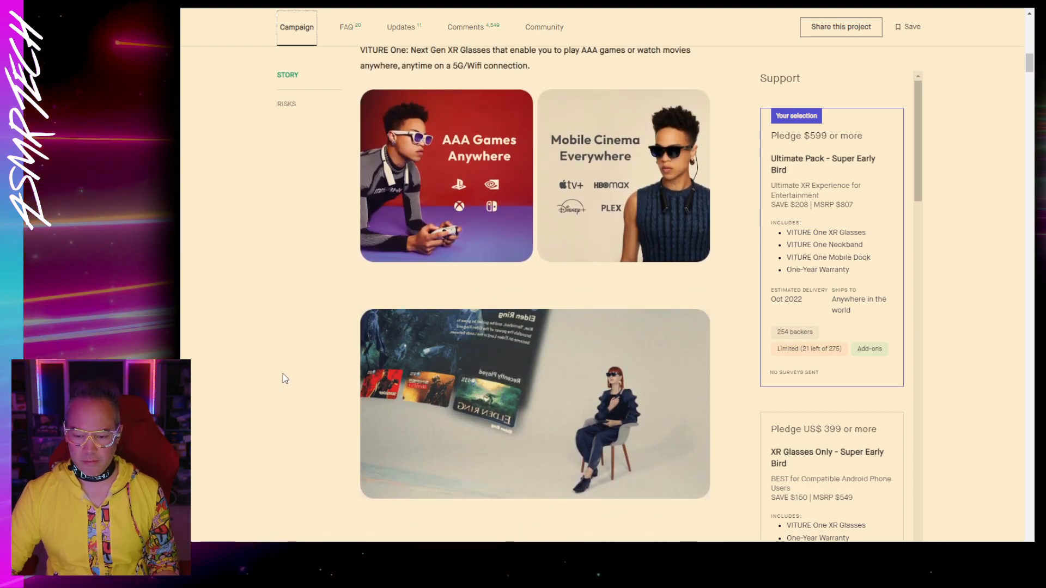
pyautogui.scroll(-3)
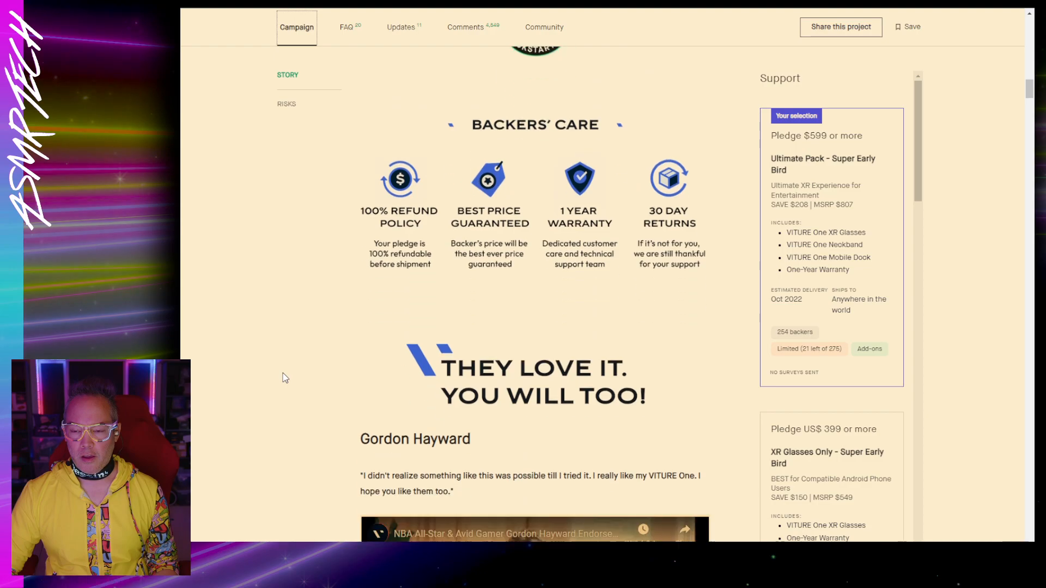
pyautogui.scroll(-3)
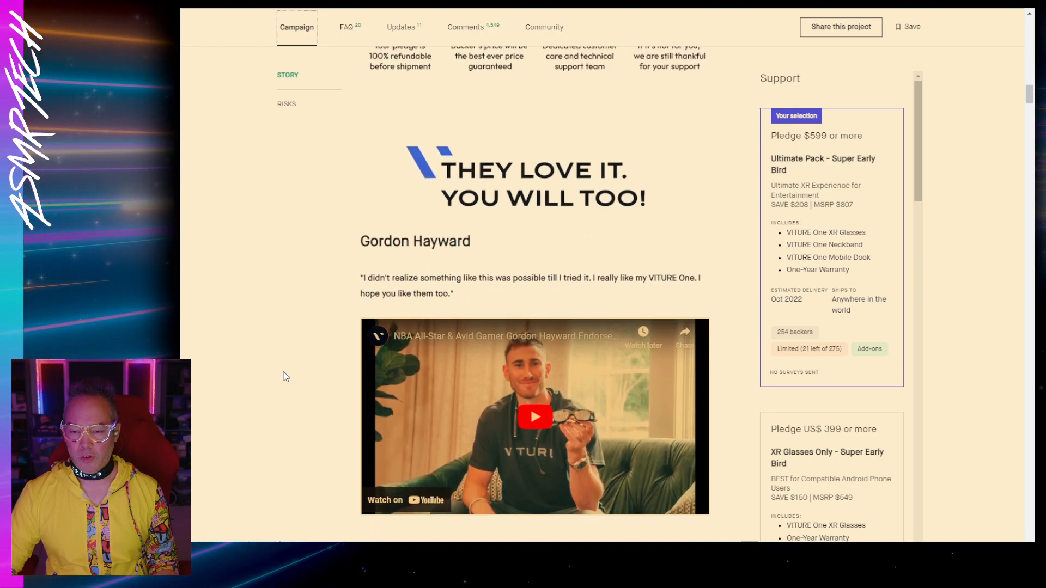
pyautogui.scroll(-3)
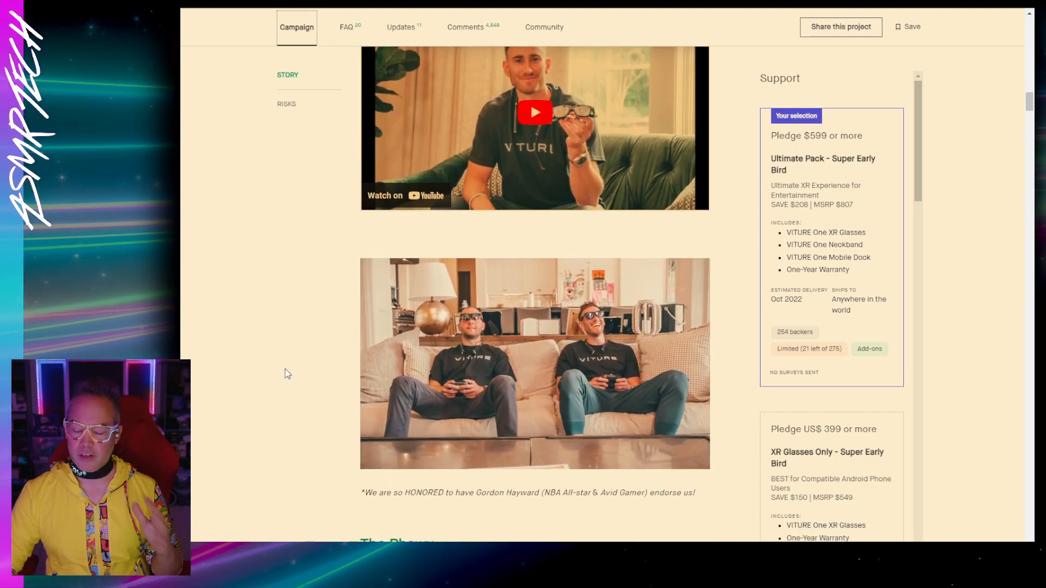
pyautogui.scroll(-3)
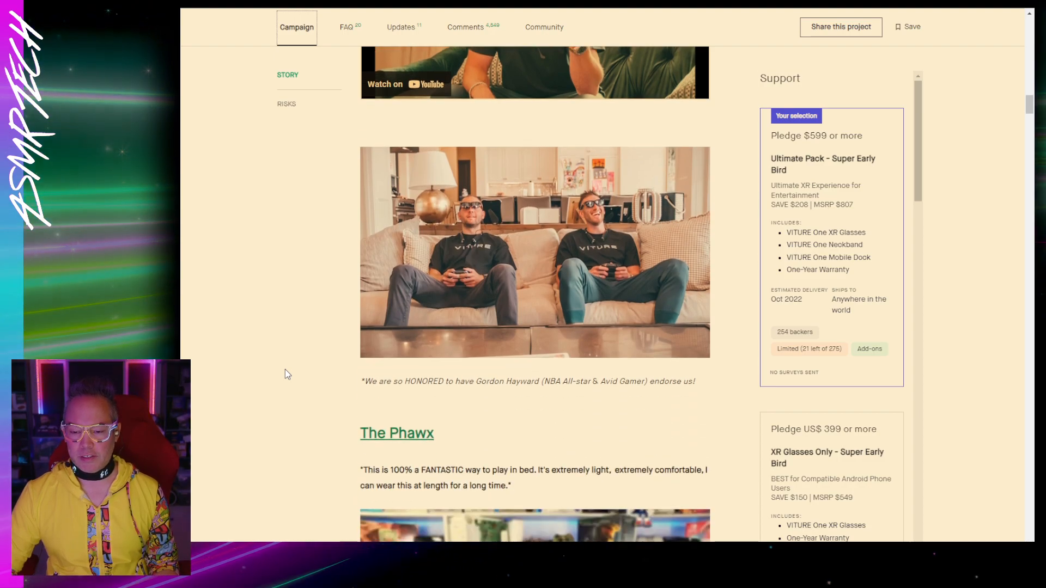
pyautogui.scroll(-3)
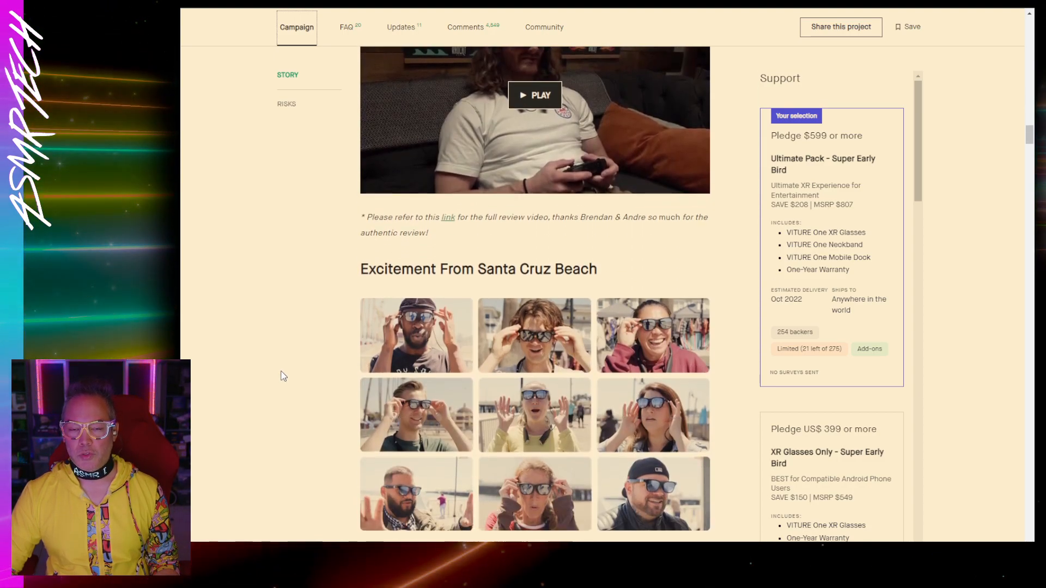
pyautogui.scroll(-3)
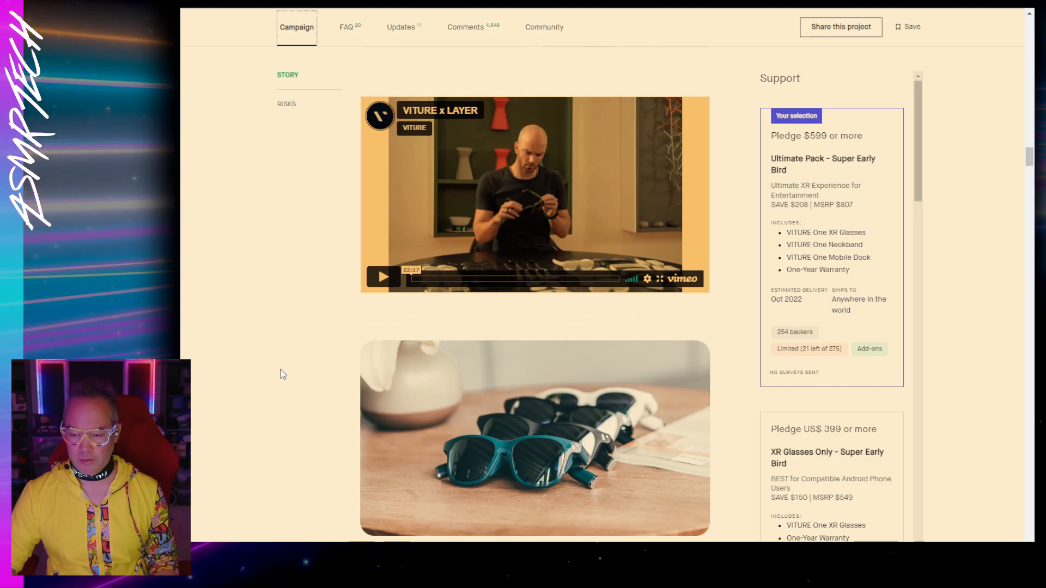
# - Go through the Cloud Gaming section and its apps grid to the Remote Play heading
pyautogui.scroll(-3)
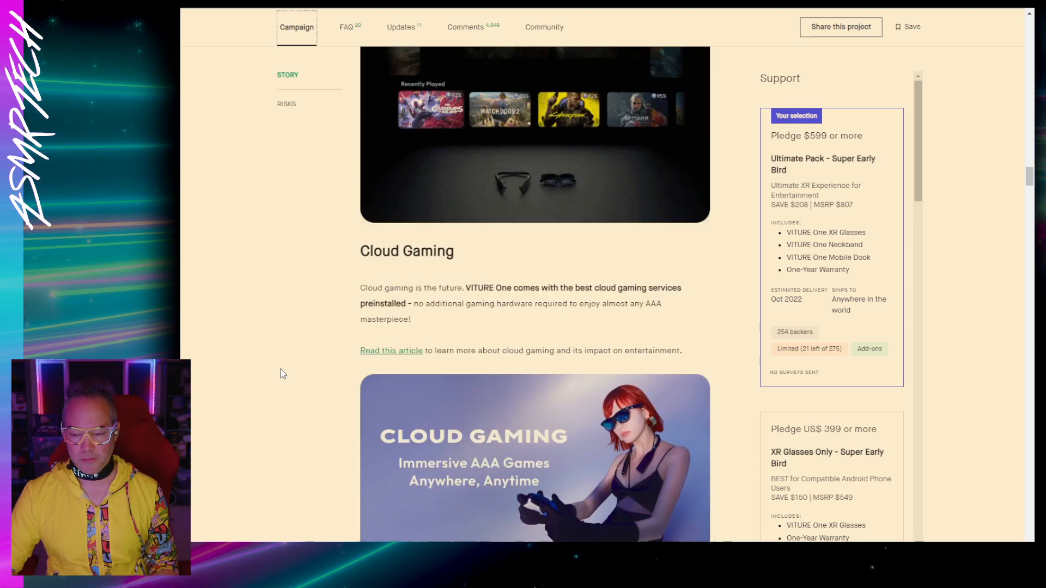
pyautogui.scroll(-3)
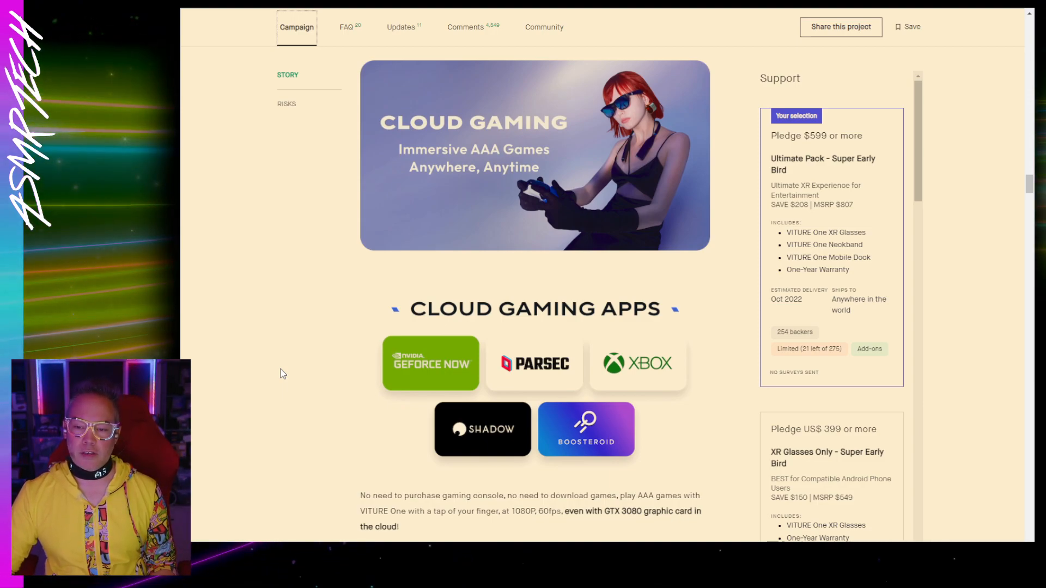
pyautogui.moveTo(277, 381)
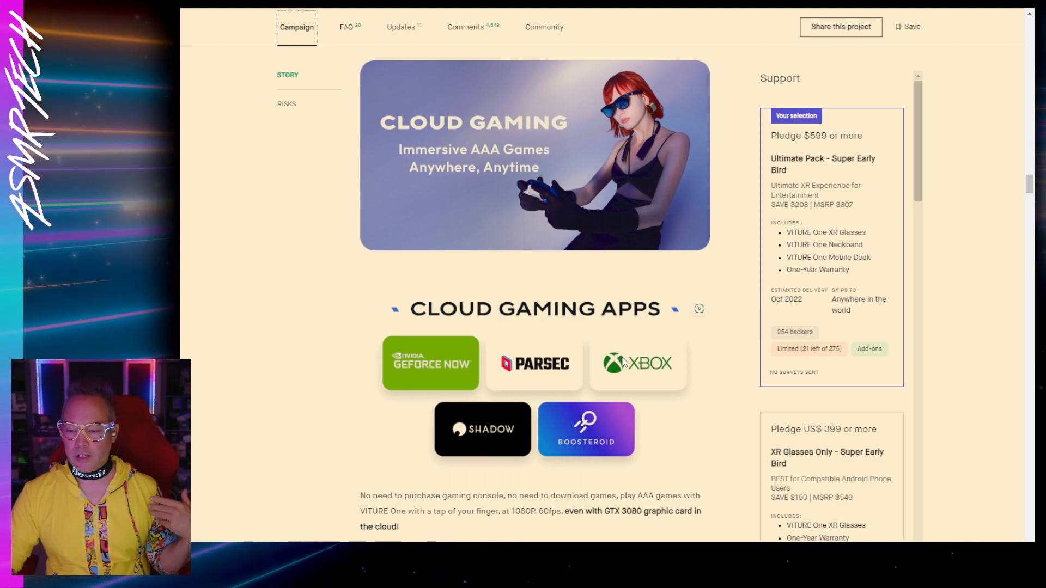
pyautogui.moveTo(326, 338)
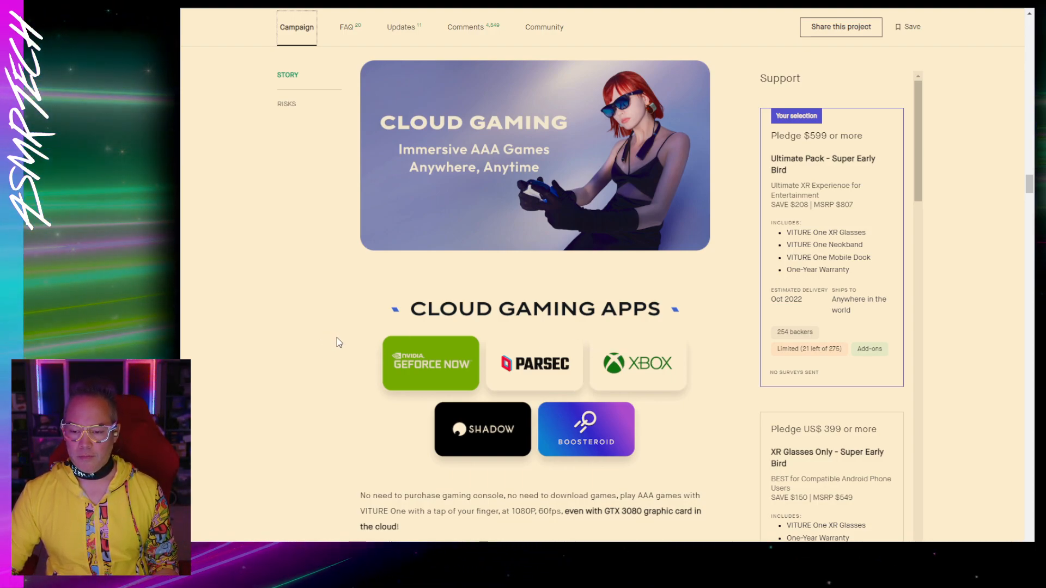
pyautogui.moveTo(284, 358)
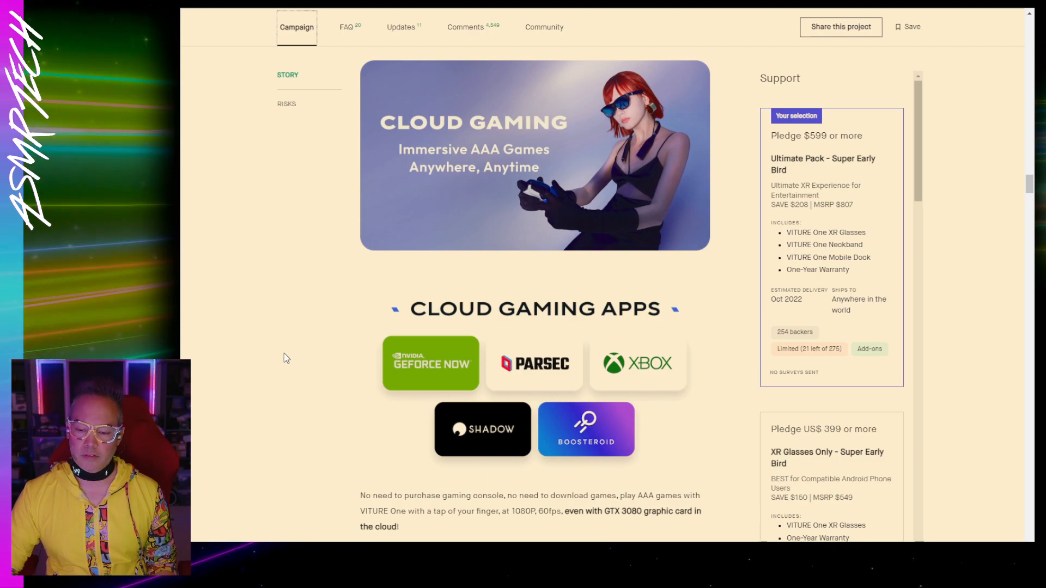
pyautogui.scroll(-3)
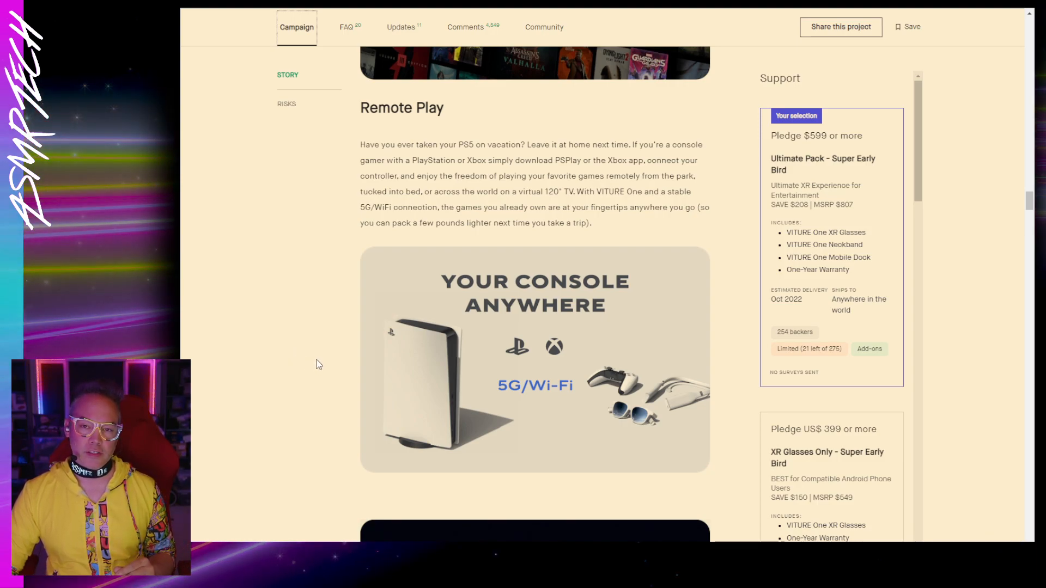
pyautogui.moveTo(552, 396)
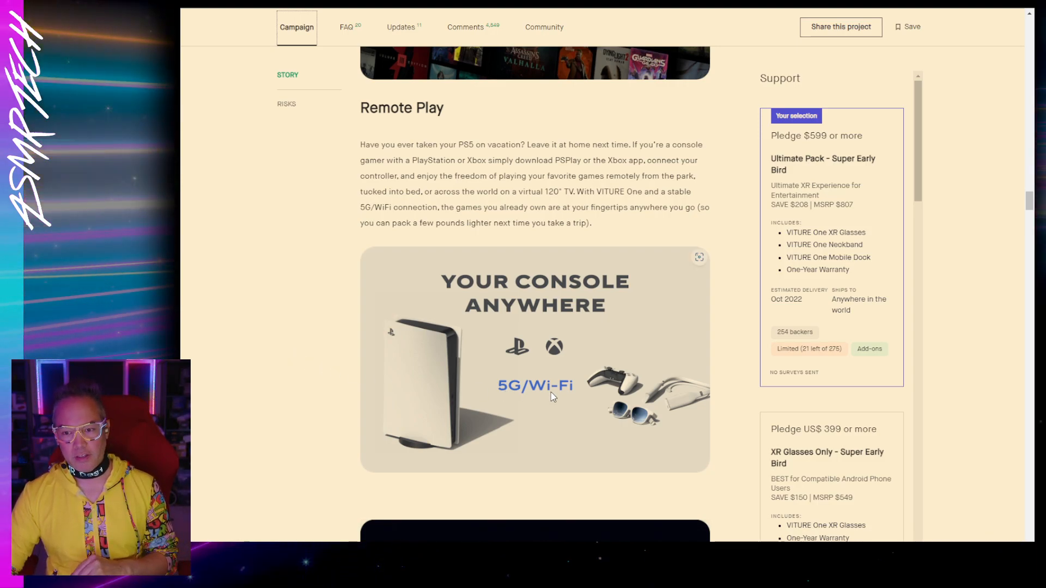
# - Continue past Remote Play Apps and Relieve Gamer's Neck Pain to the Mobile Cinema heading
pyautogui.scroll(-3)
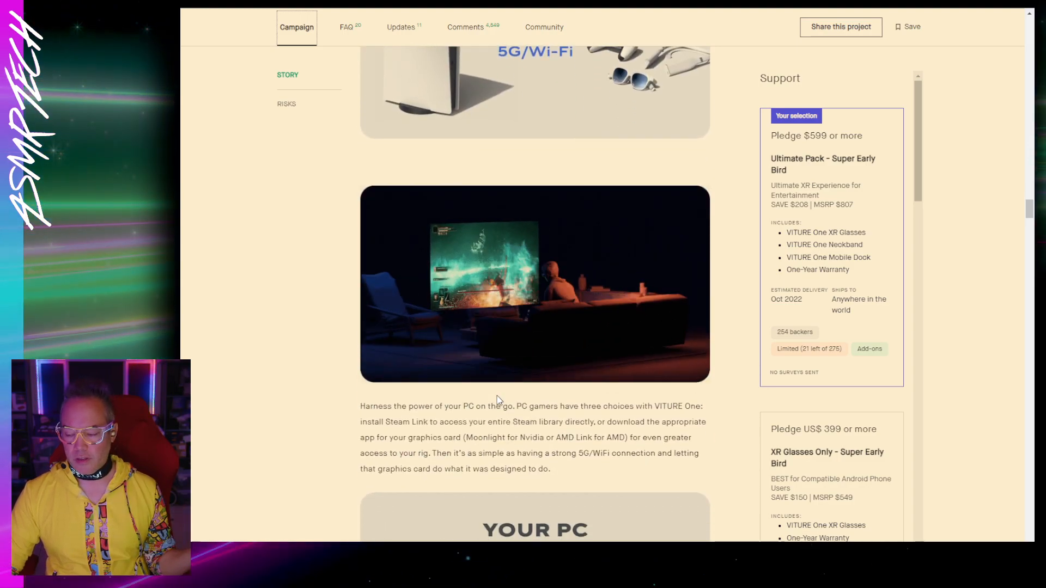
pyautogui.scroll(-3)
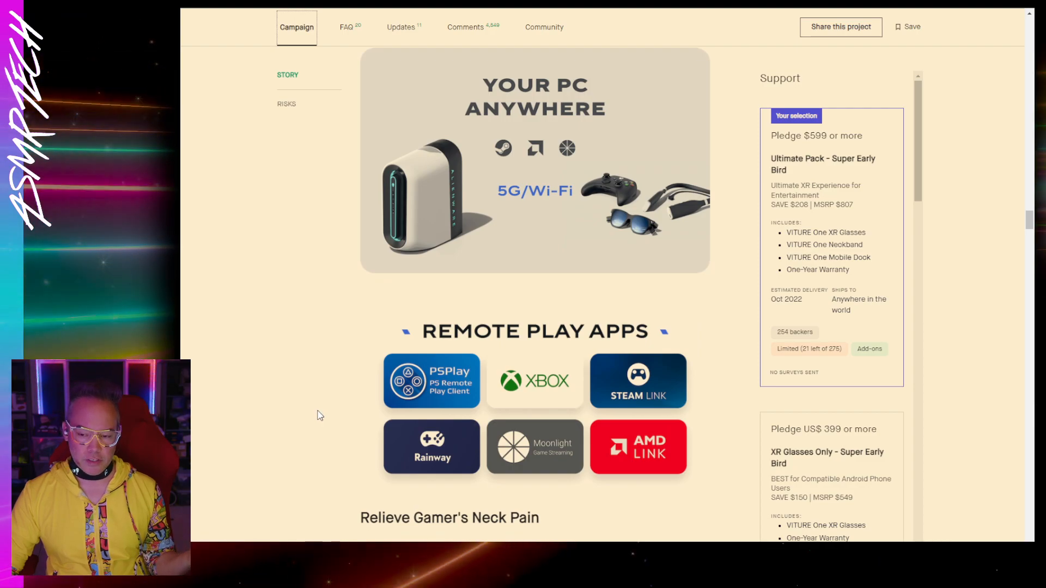
pyautogui.scroll(-3)
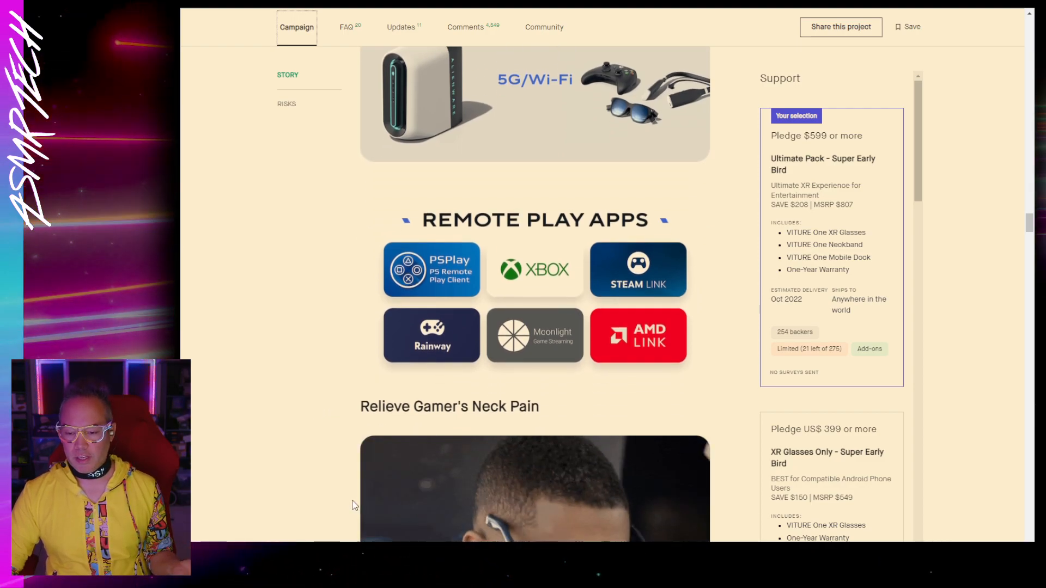
pyautogui.scroll(-3)
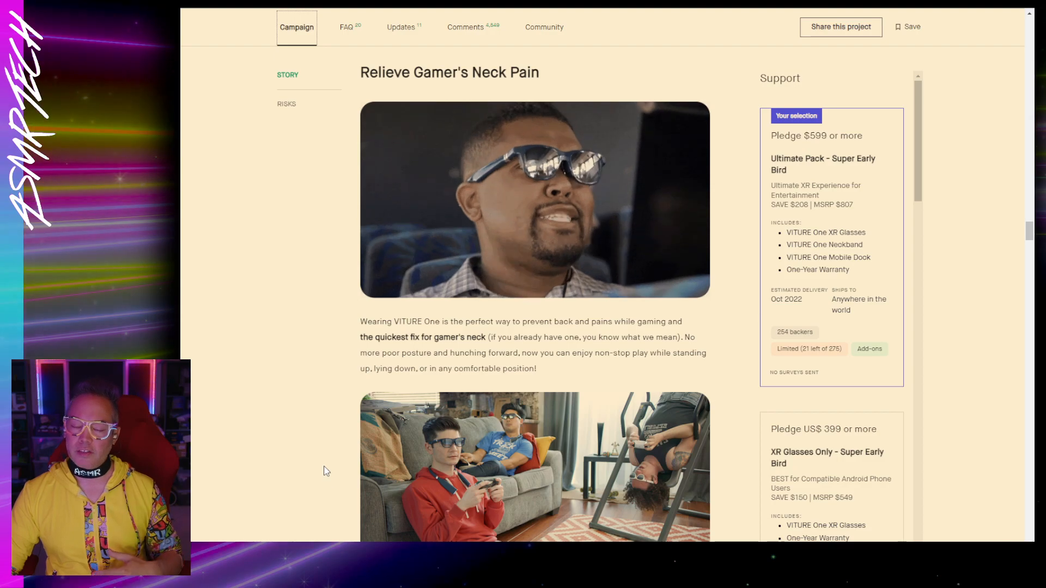
pyautogui.scroll(-3)
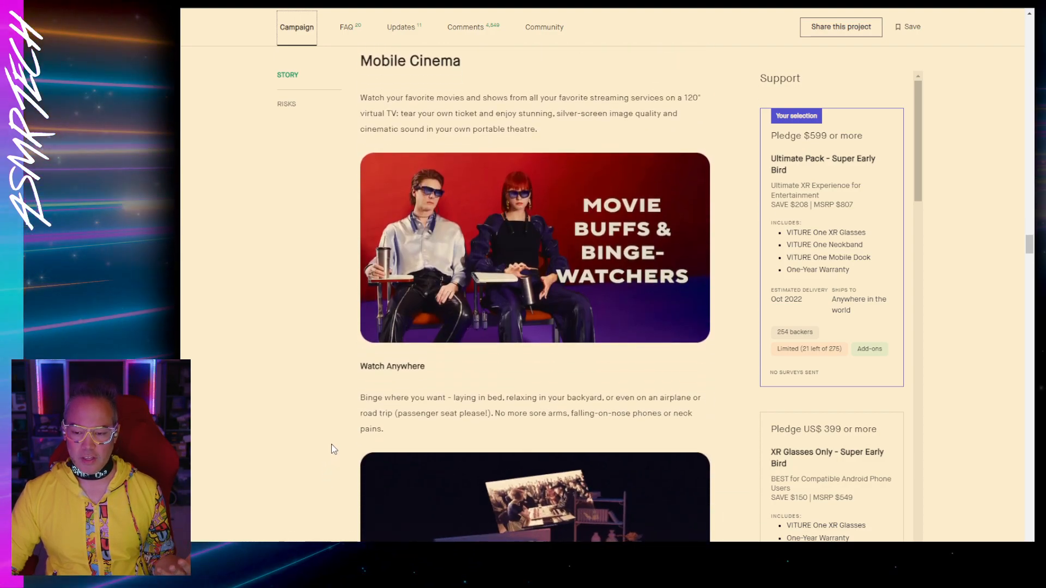
# - Scroll the Campaign story down to the Mobile Dock graphic comparing Switch Only versus Switch + VITURE and its product photo
pyautogui.scroll(-3)
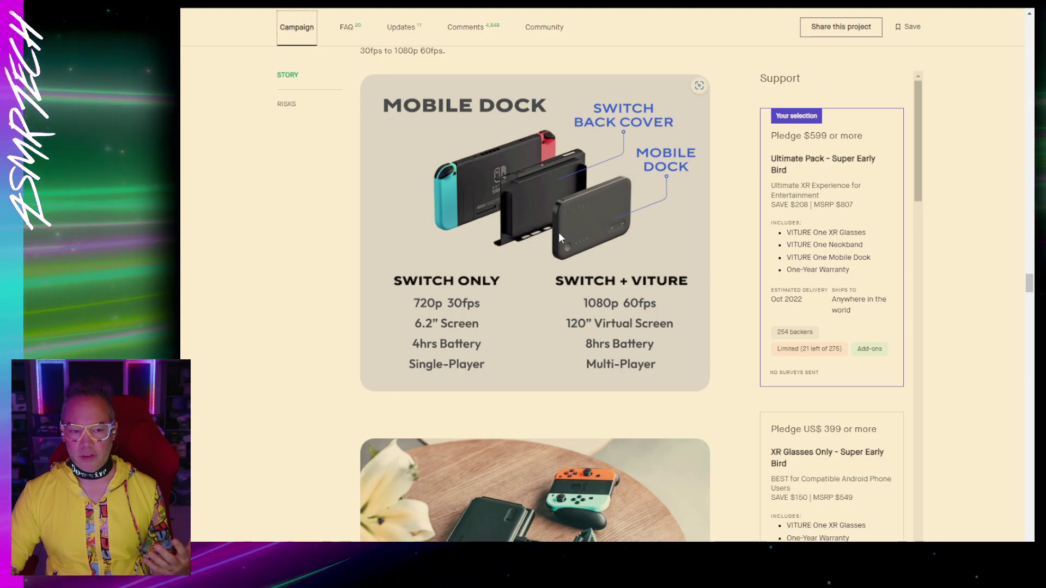
pyautogui.moveTo(627, 197)
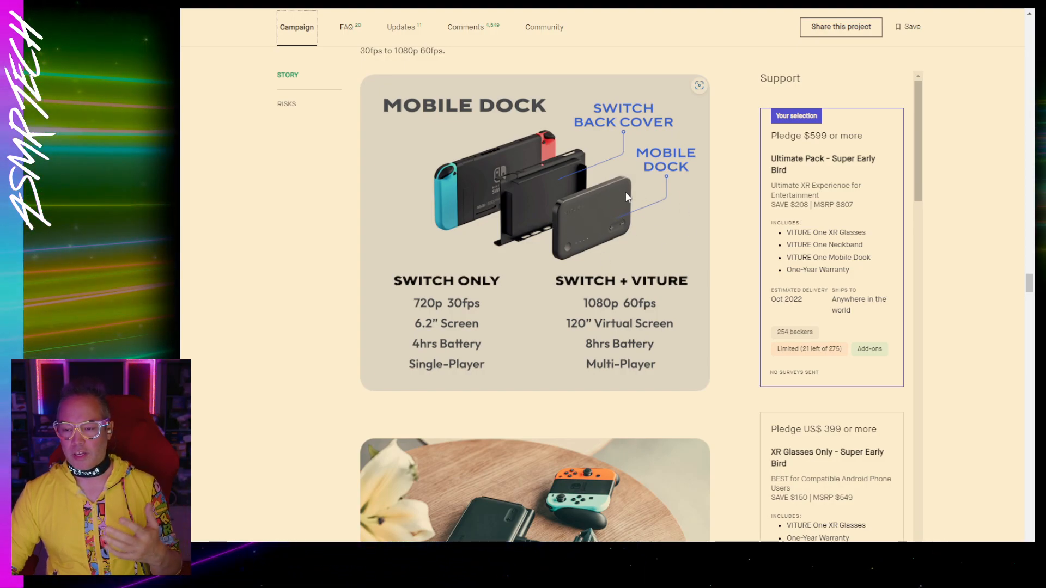
pyautogui.moveTo(451, 219)
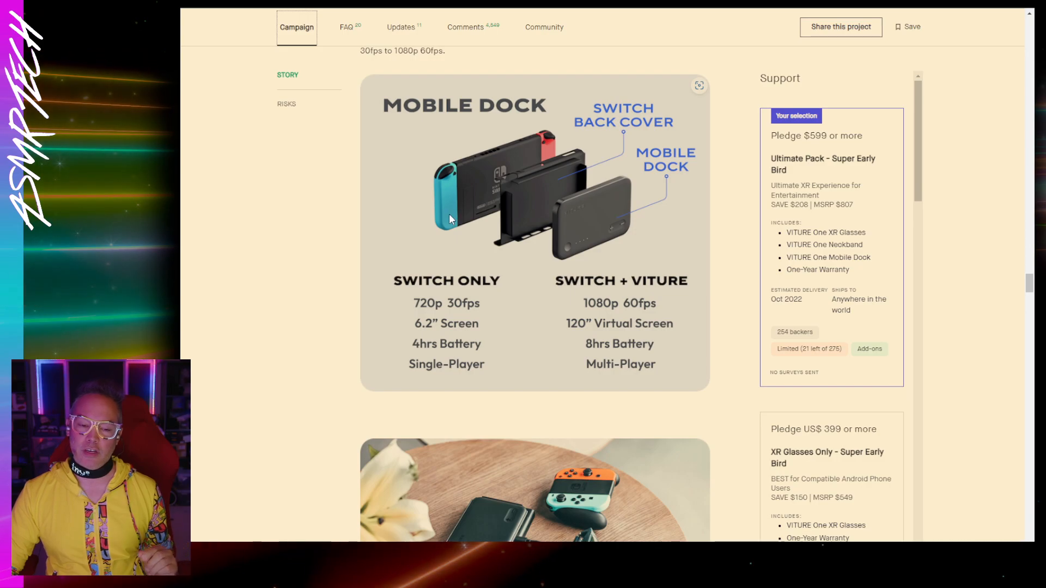
pyautogui.moveTo(597, 230)
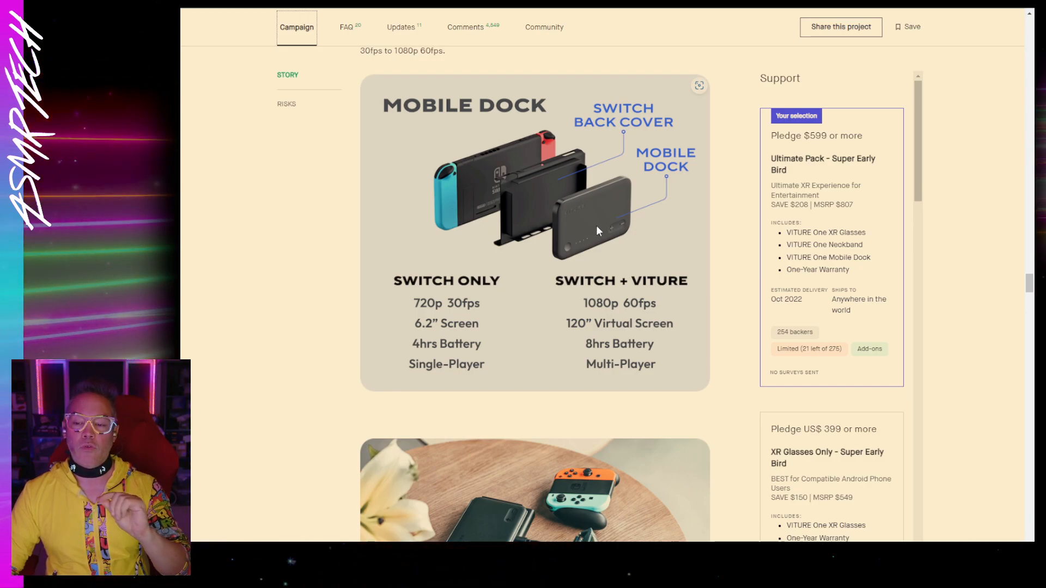
pyautogui.moveTo(601, 225)
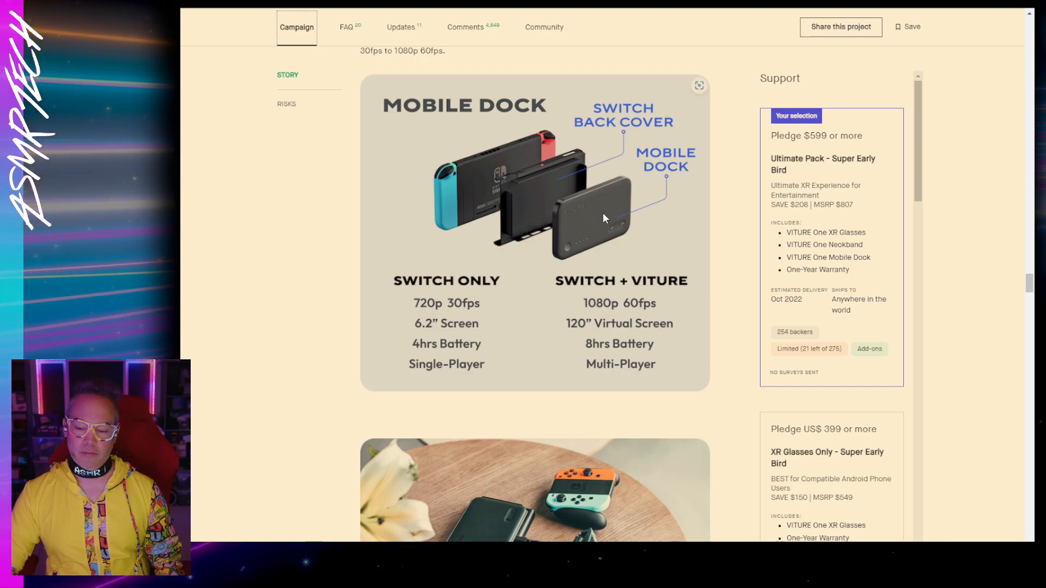
pyautogui.scroll(-3)
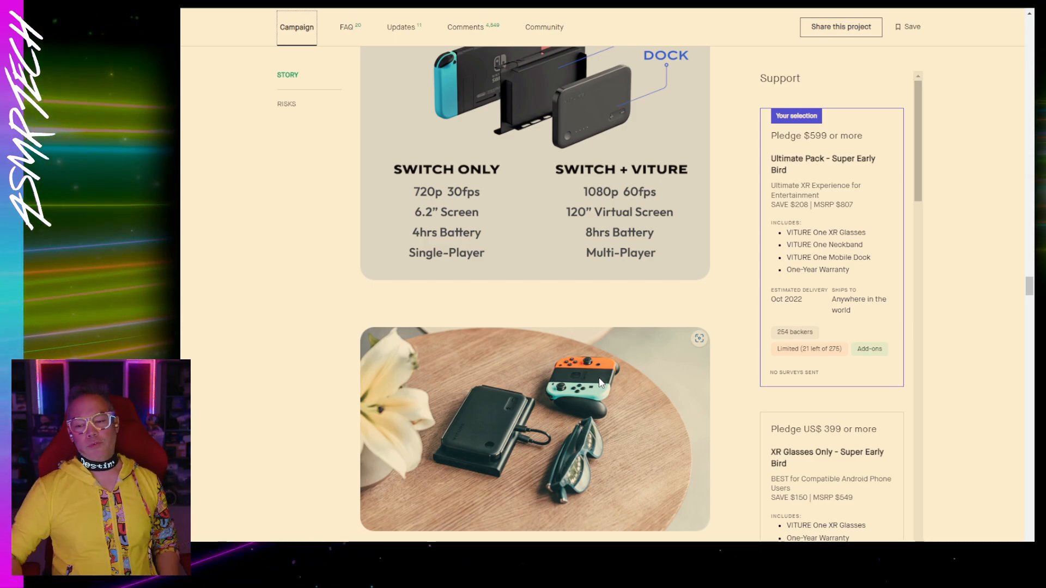
pyautogui.moveTo(390, 428)
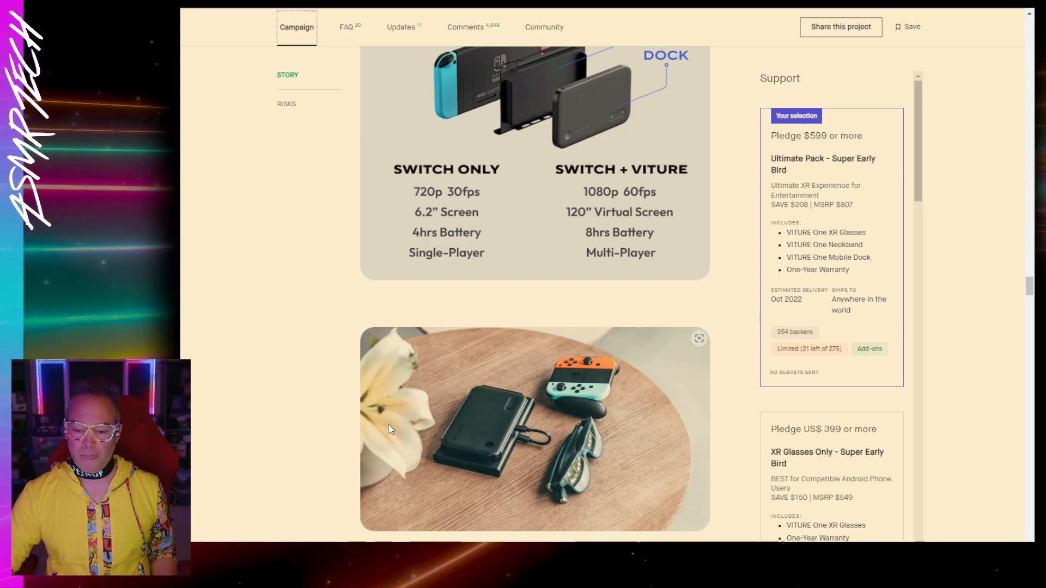
pyautogui.moveTo(304, 437)
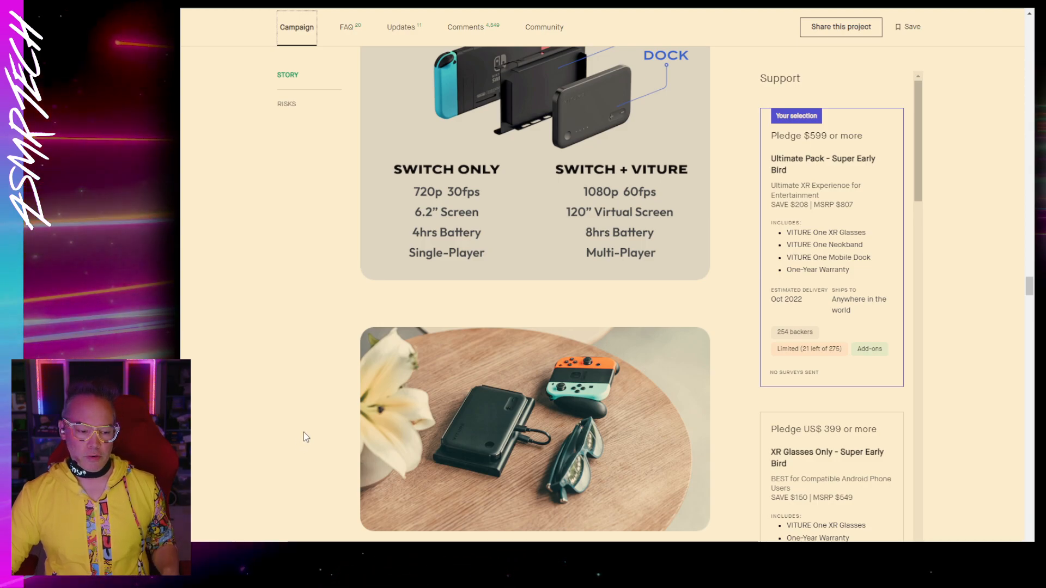